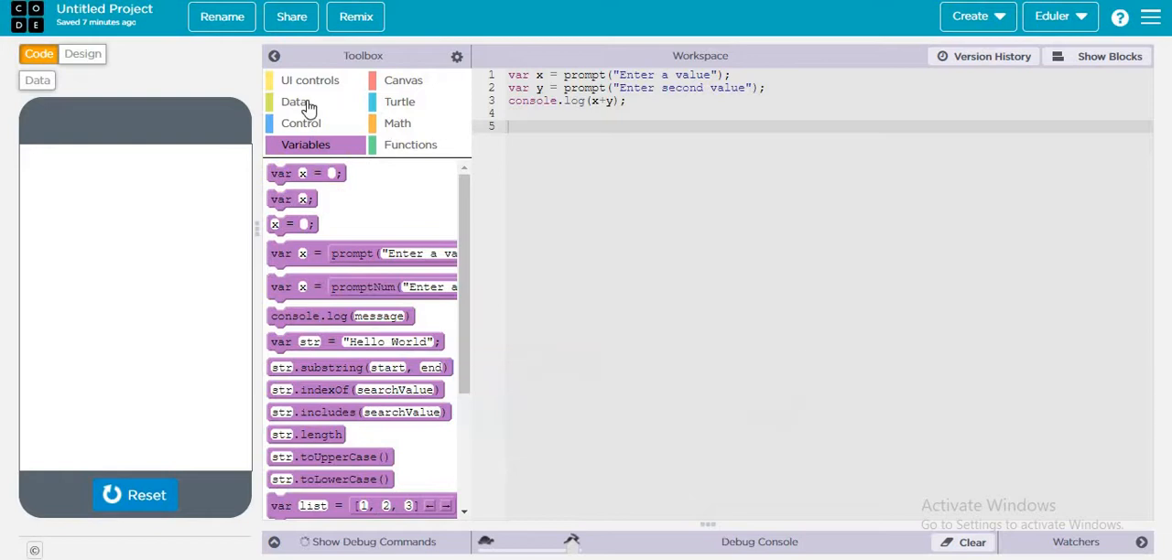
# Step: Clear the old prompt-and-log code so the script is empty
pyautogui.click(295, 102)
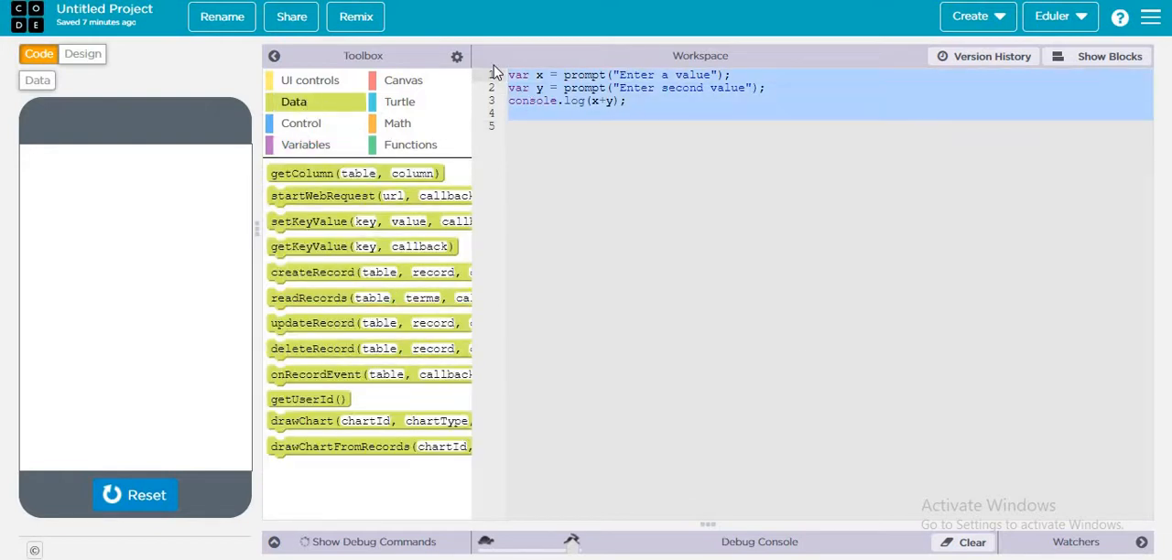
pyautogui.click(135, 495)
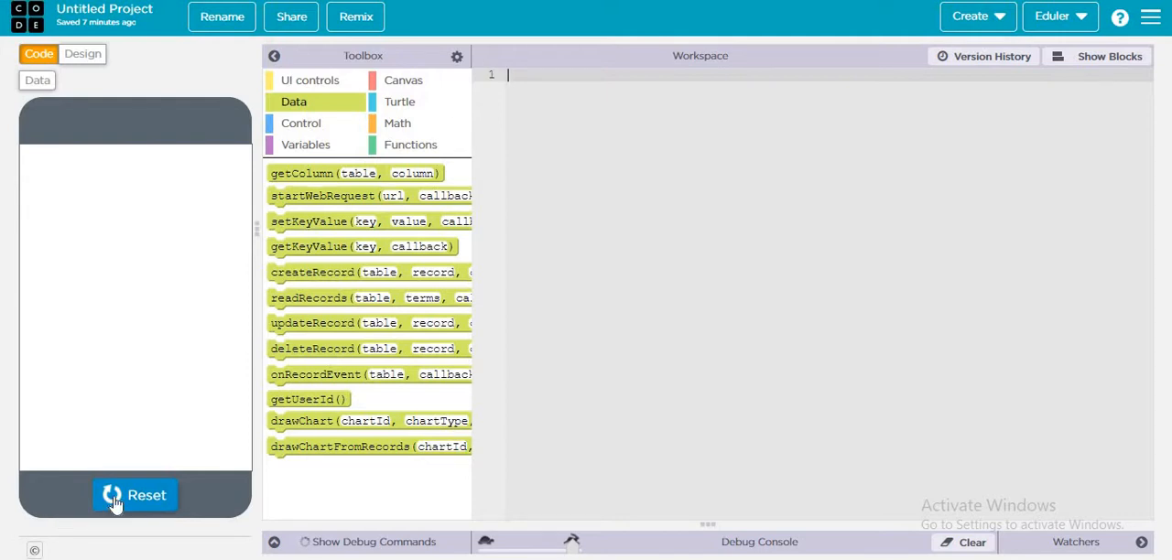
# Step: Add a button below the inputs and give text_input1 the placeholder 'Enter your name'
pyautogui.click(80, 53)
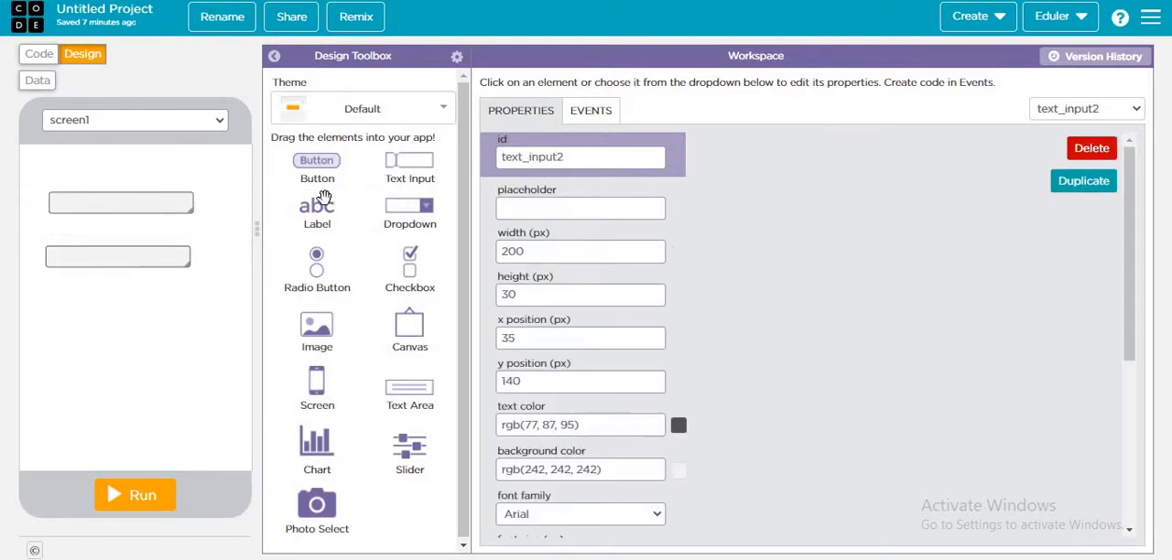
pyautogui.moveTo(315, 168); pyautogui.dragTo(113, 364)
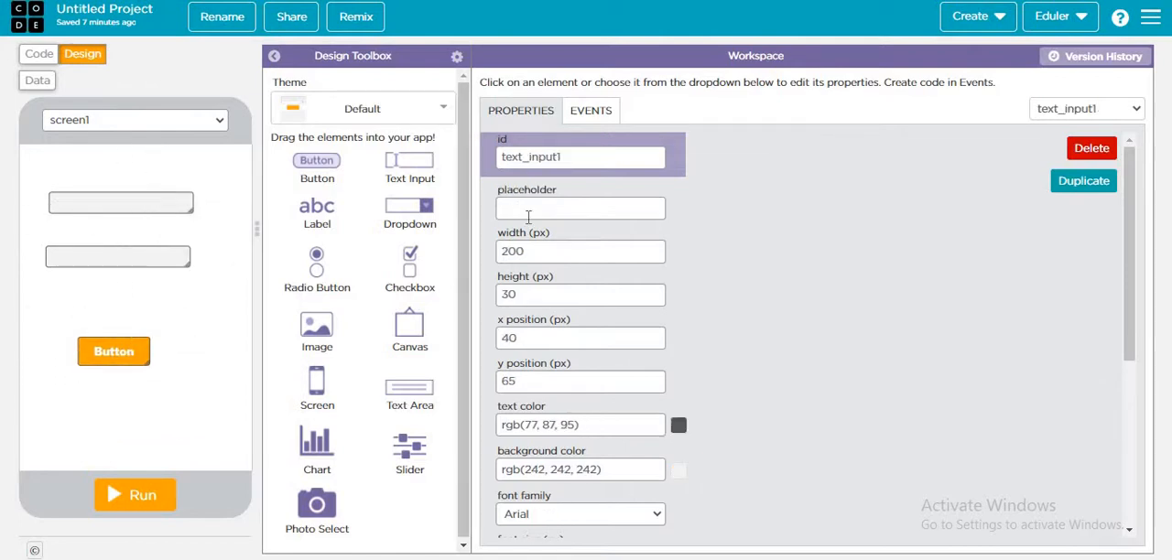
pyautogui.click(578, 209)
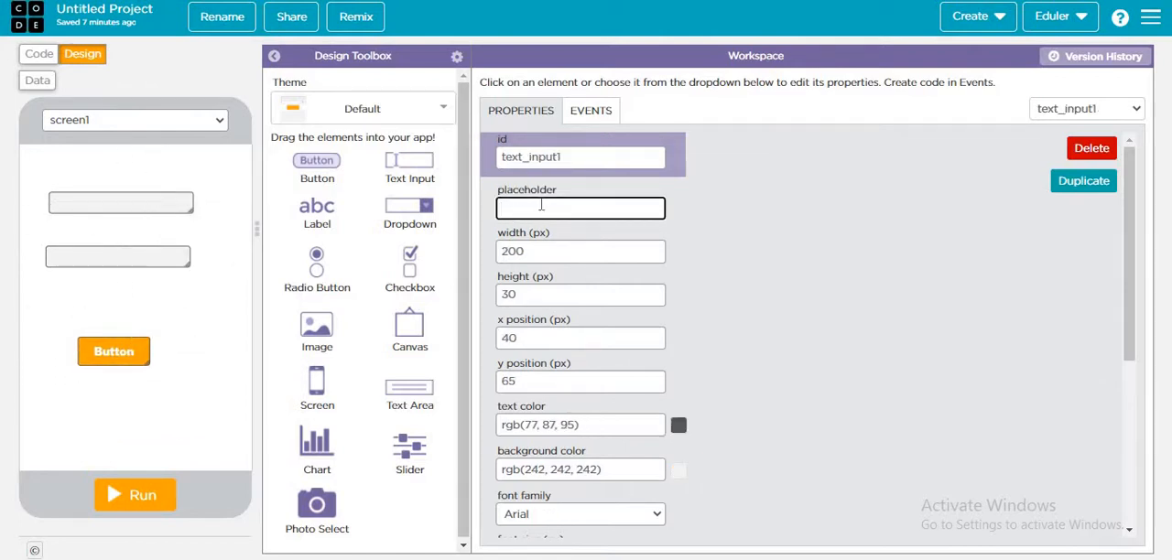
pyautogui.write('Enter y')
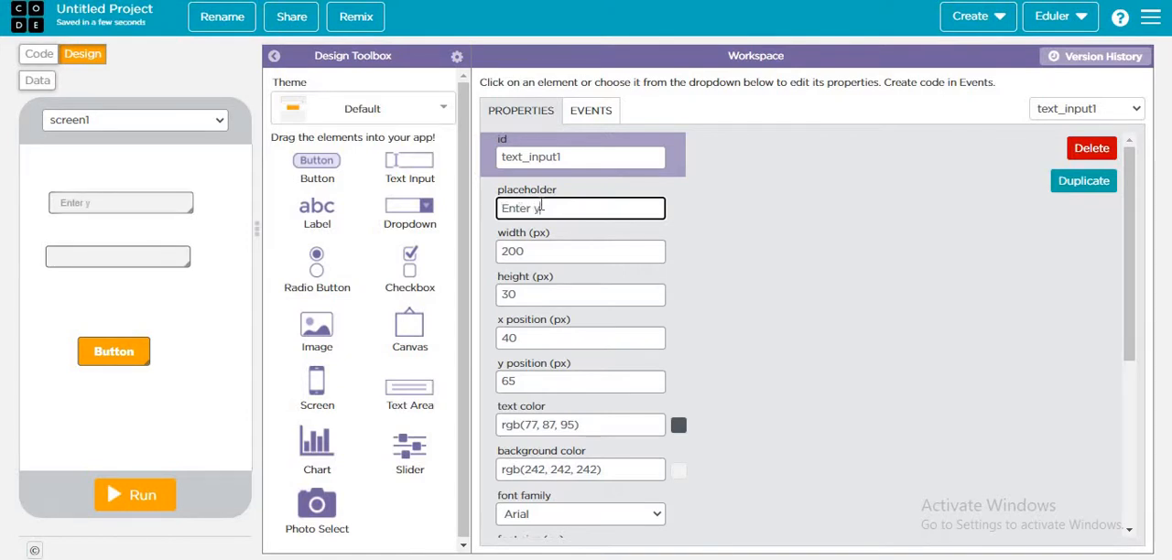
pyautogui.write('our')
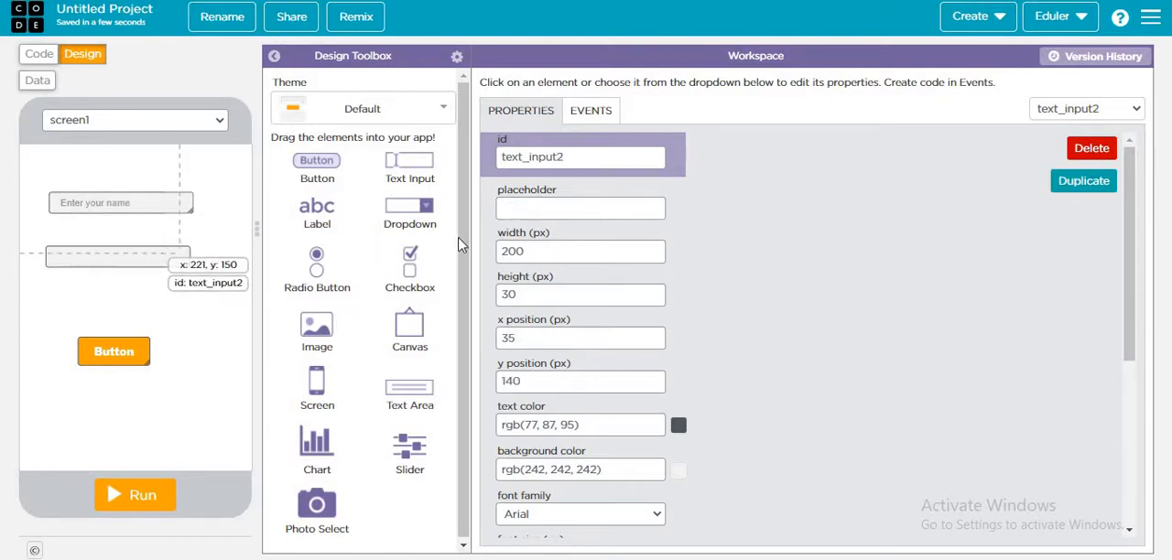
# Step: Give text_input2 the placeholder 'Enter your phone number'
pyautogui.click(581, 209)
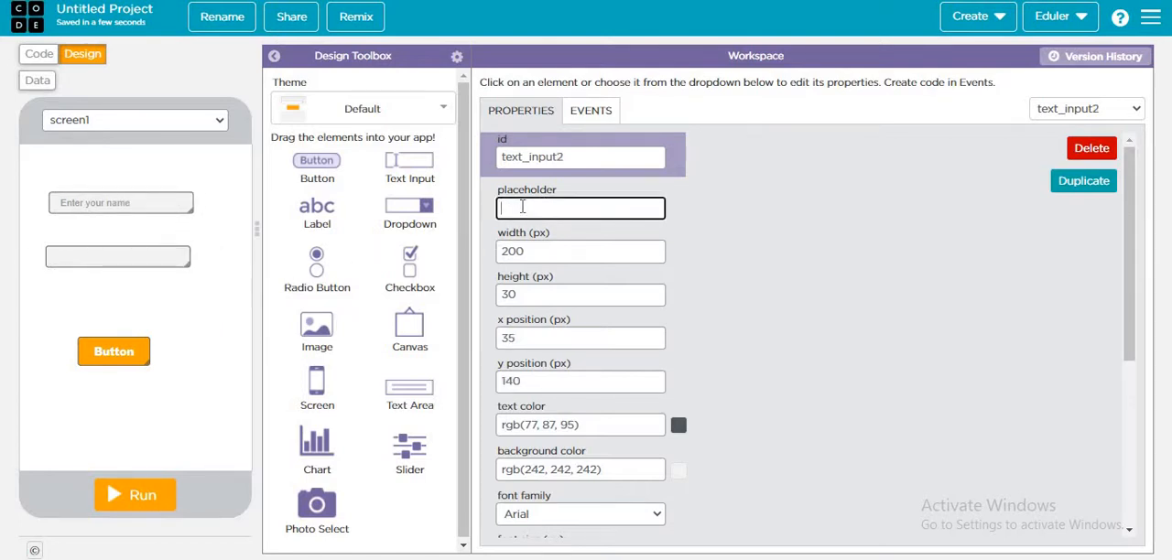
pyautogui.write('Enter yo')
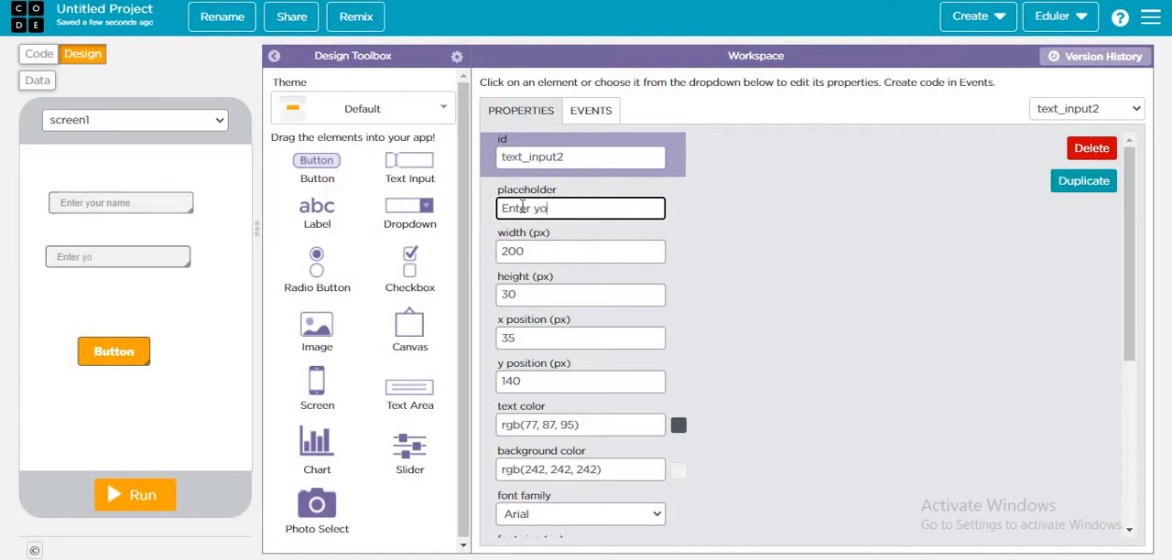
pyautogui.write('ur')
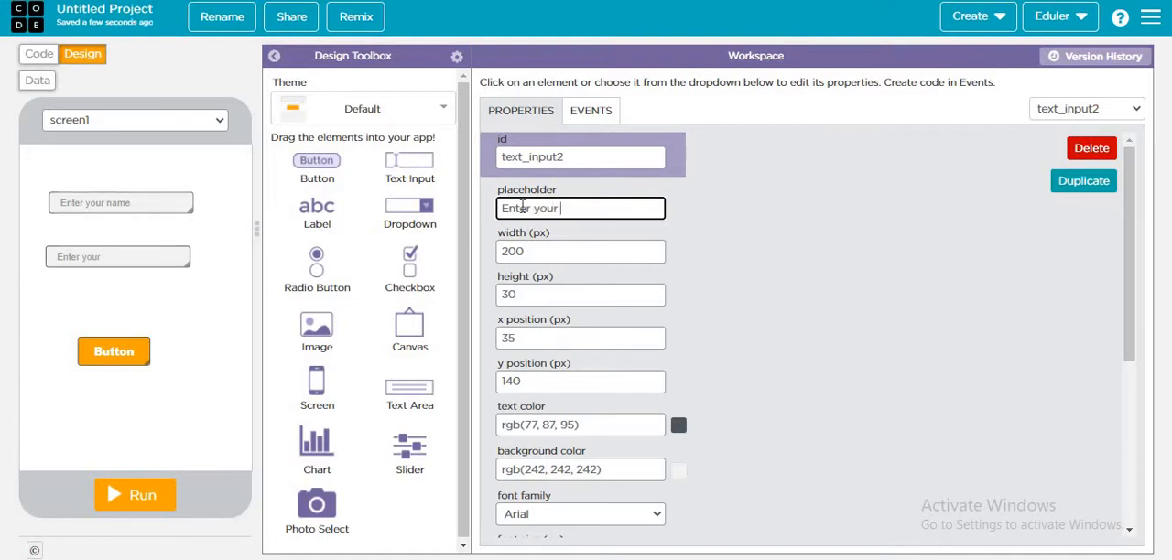
pyautogui.write('phone')
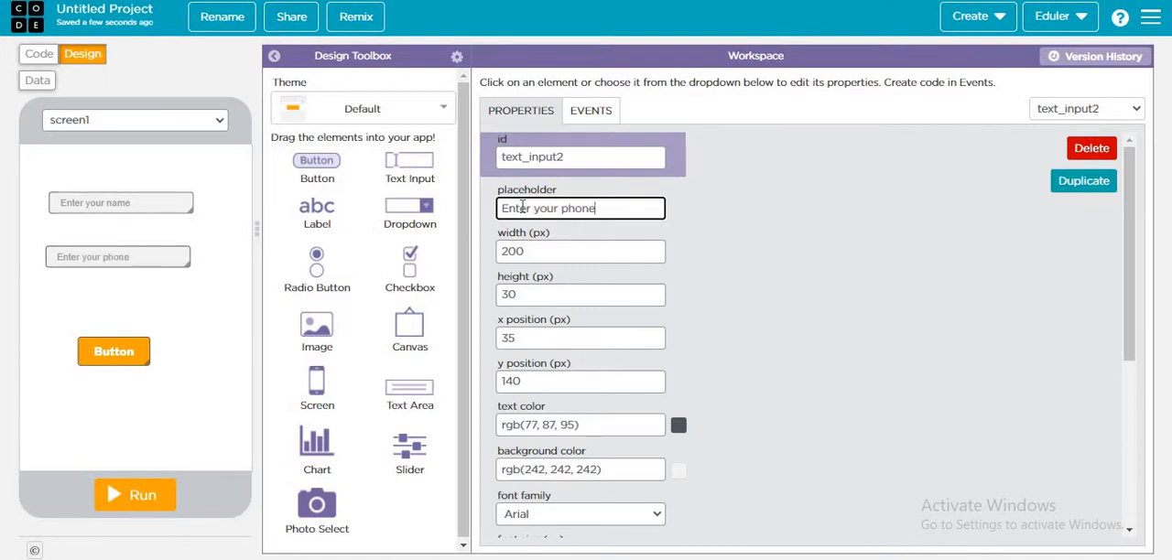
pyautogui.write('number')
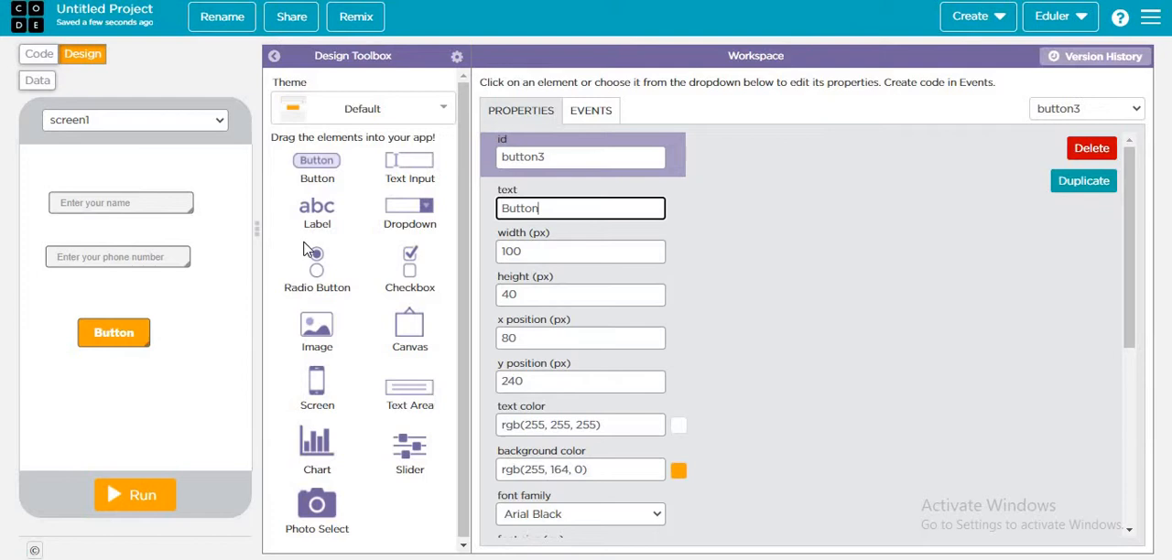
# Step: Label the button 'Submit', nudge it up toward the inputs, and start renaming its id to 'button'
pyautogui.write('Su')
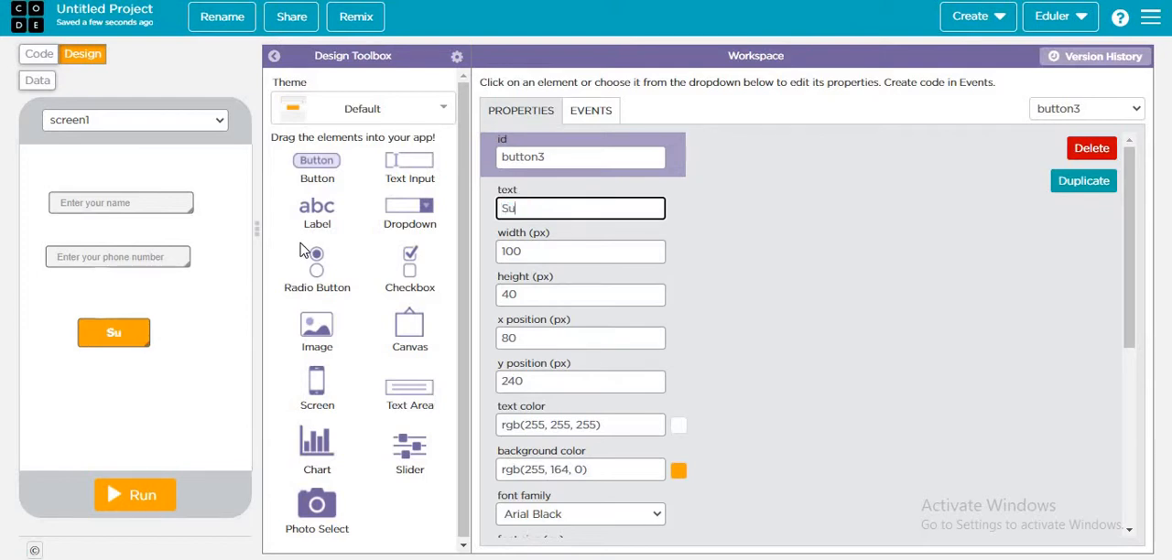
pyautogui.write('bmit')
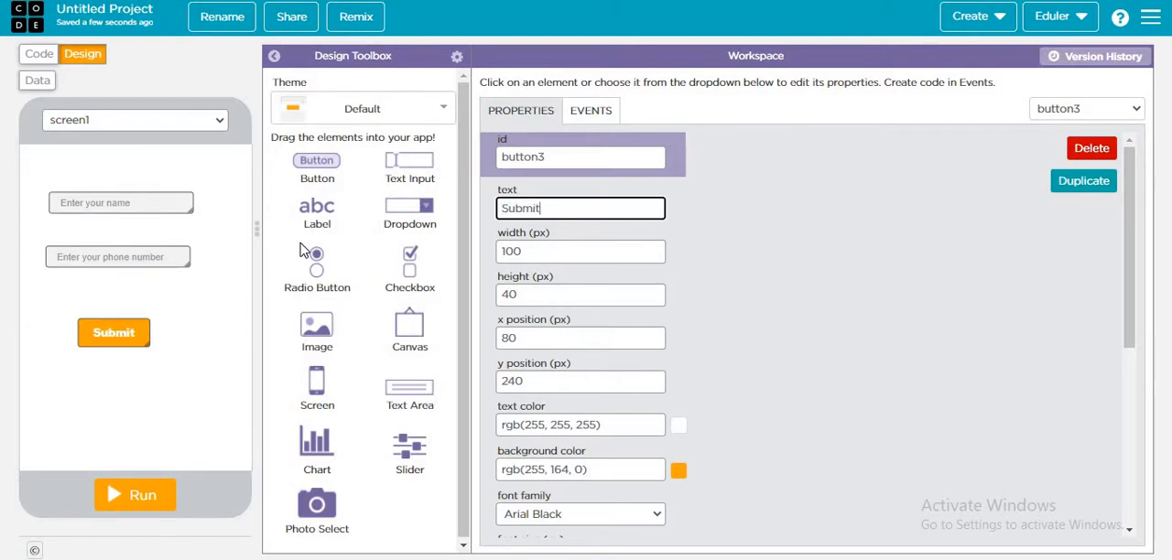
pyautogui.moveTo(114, 333); pyautogui.dragTo(113, 319)
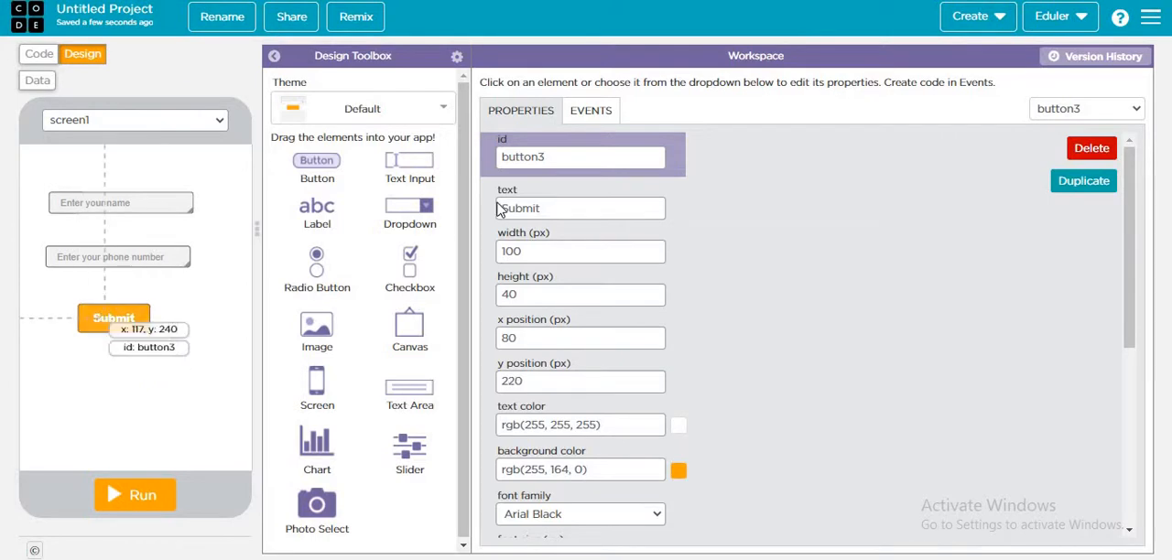
pyautogui.click(580, 157)
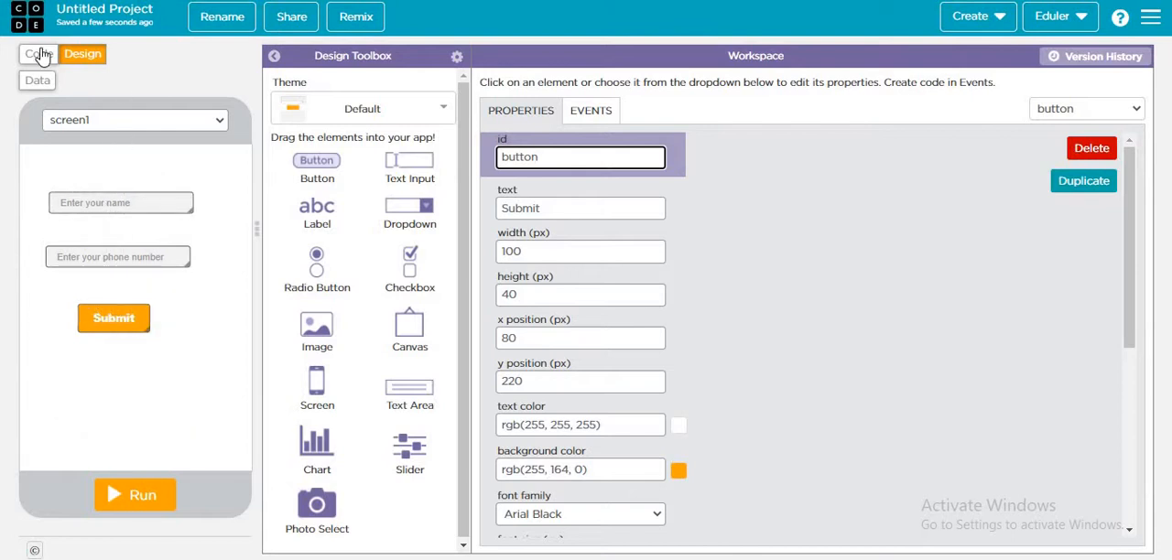
# Step: Add an onEvent handler for id 'button' on 'click' with an empty body
pyautogui.click(38, 53)
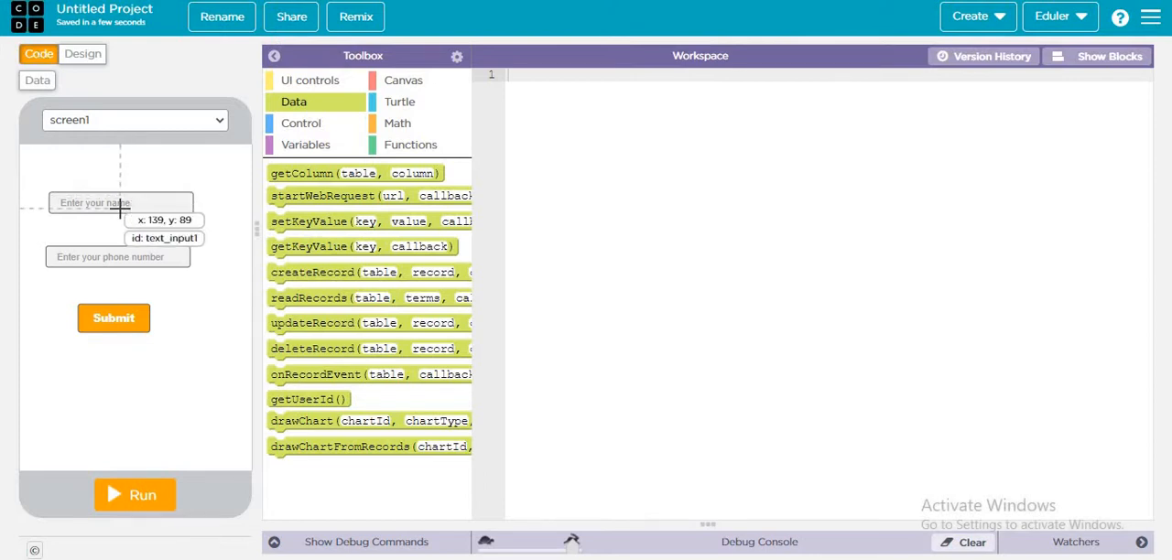
pyautogui.moveTo(313, 128)
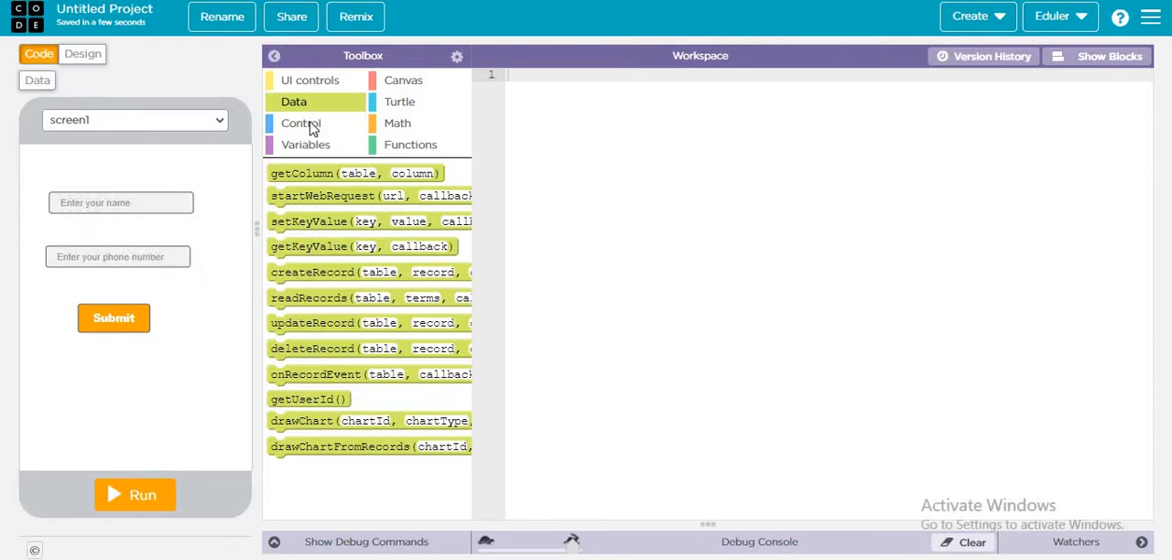
pyautogui.click(36, 81)
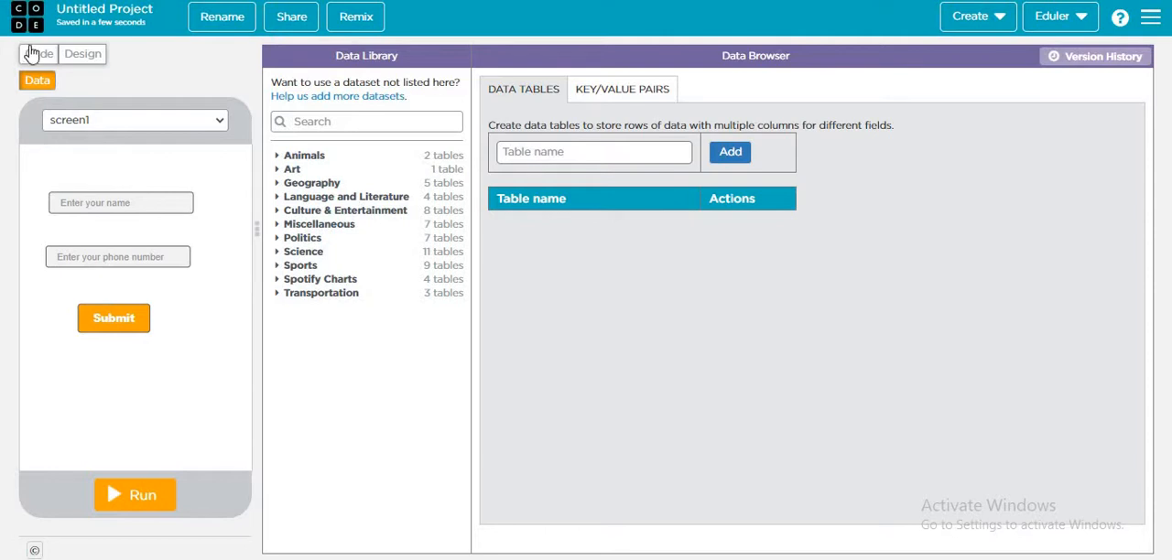
pyautogui.click(39, 54)
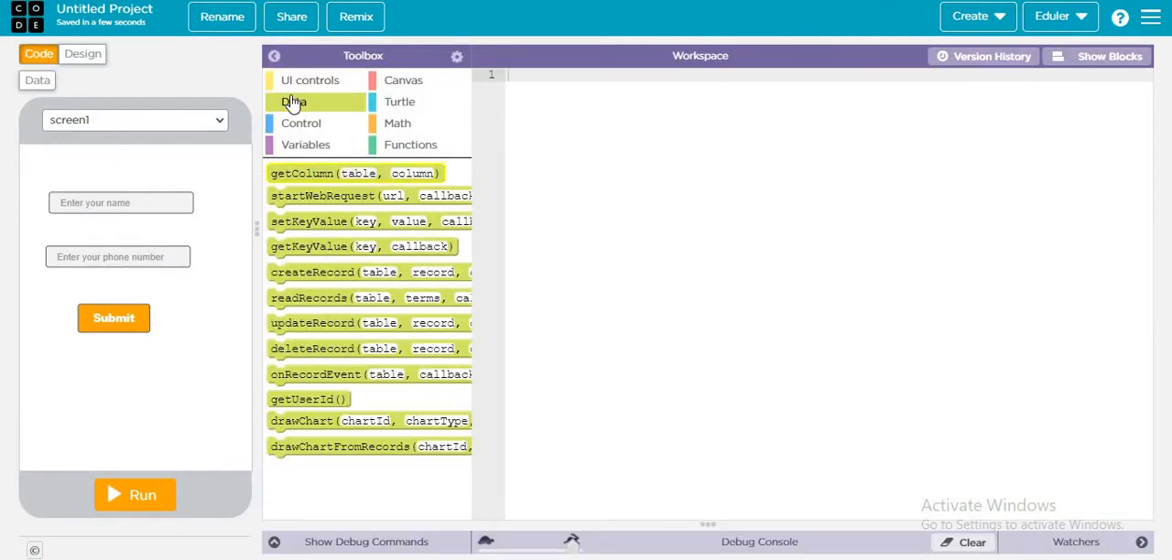
pyautogui.click(309, 81)
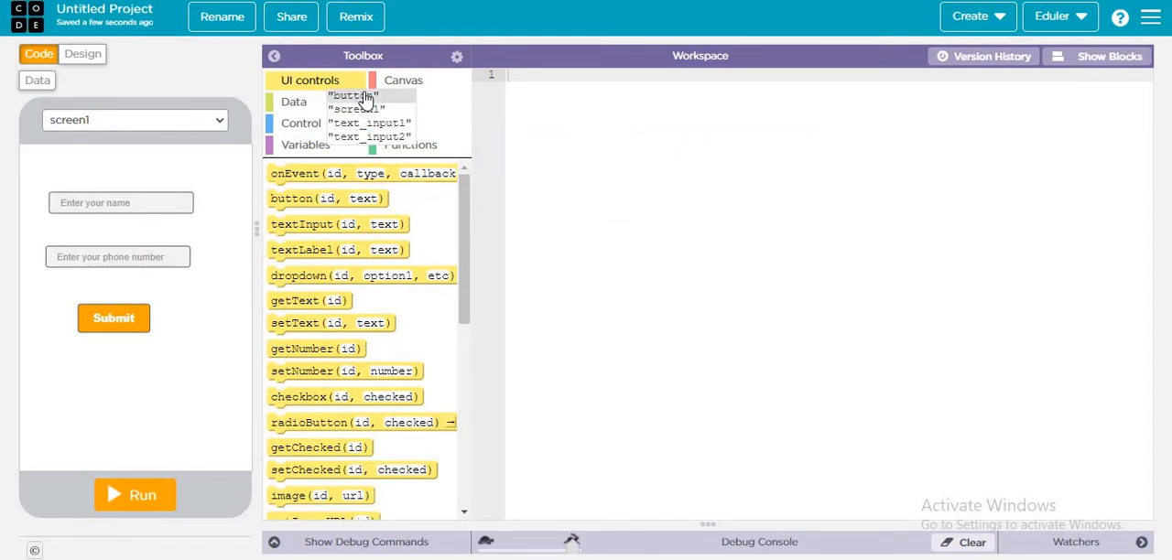
pyautogui.click(353, 96)
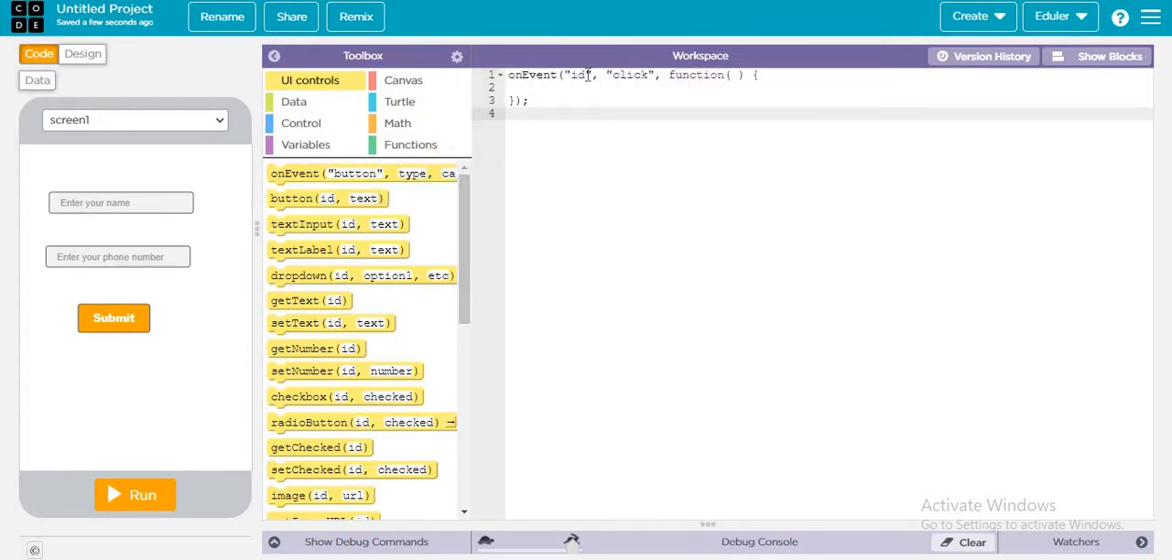
pyautogui.press('Backspace')
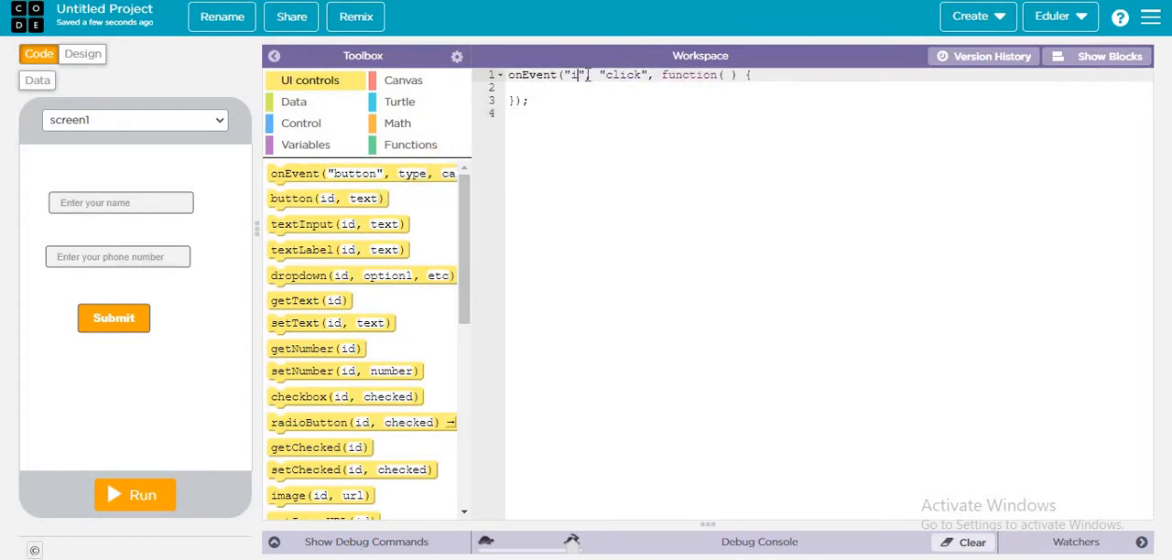
pyautogui.write('button')
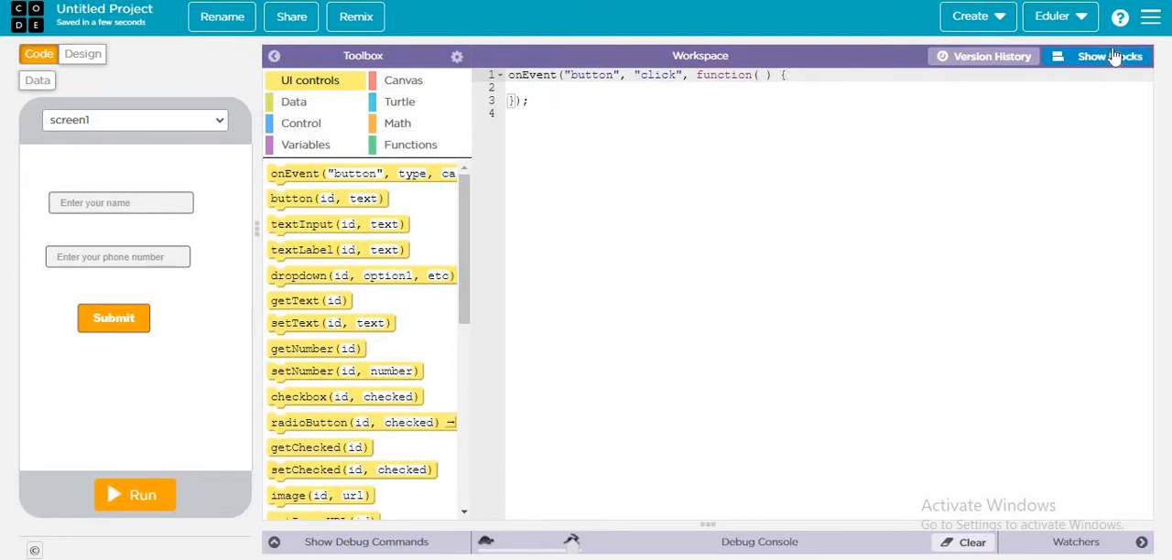
# Step: Add createRecord to the 'contact' table with name set to getText("text_input1")
pyautogui.click(293, 103)
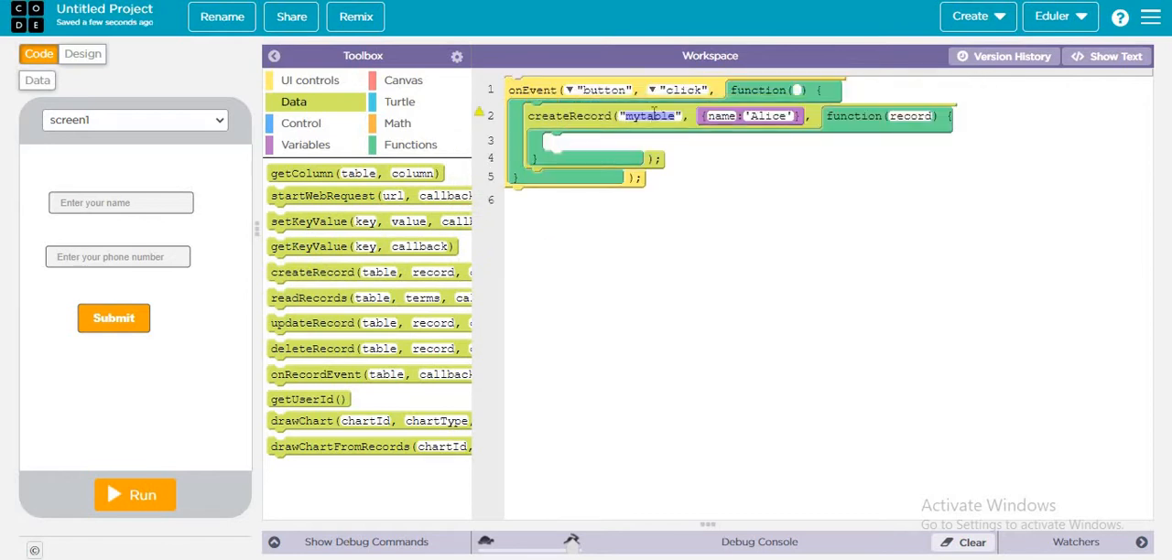
pyautogui.moveTo(603, 124)
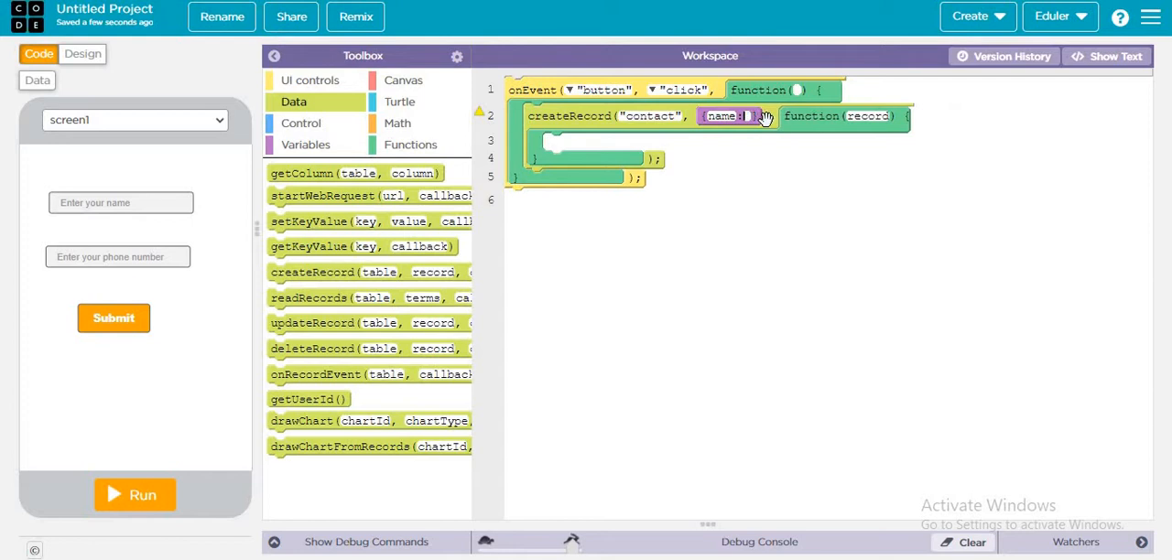
pyautogui.click(309, 81)
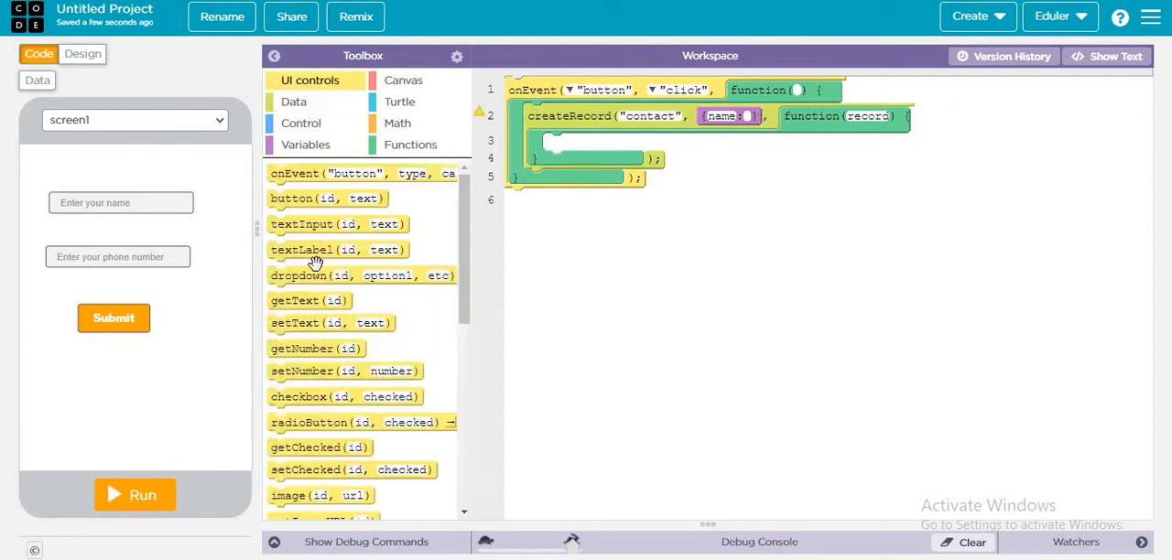
pyautogui.moveTo(309, 300)
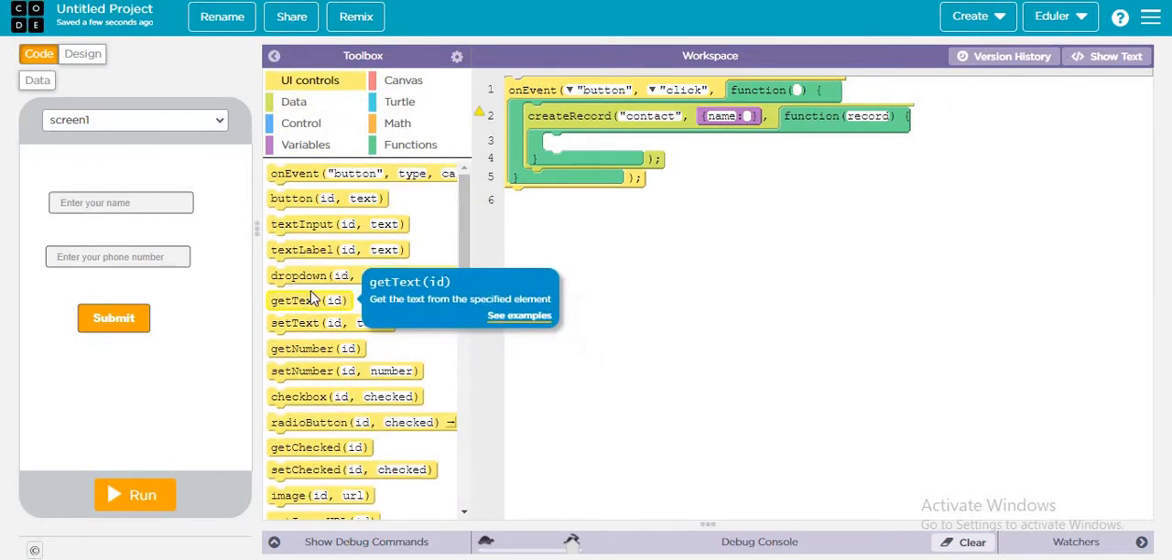
pyautogui.moveTo(308, 300); pyautogui.dragTo(791, 117)
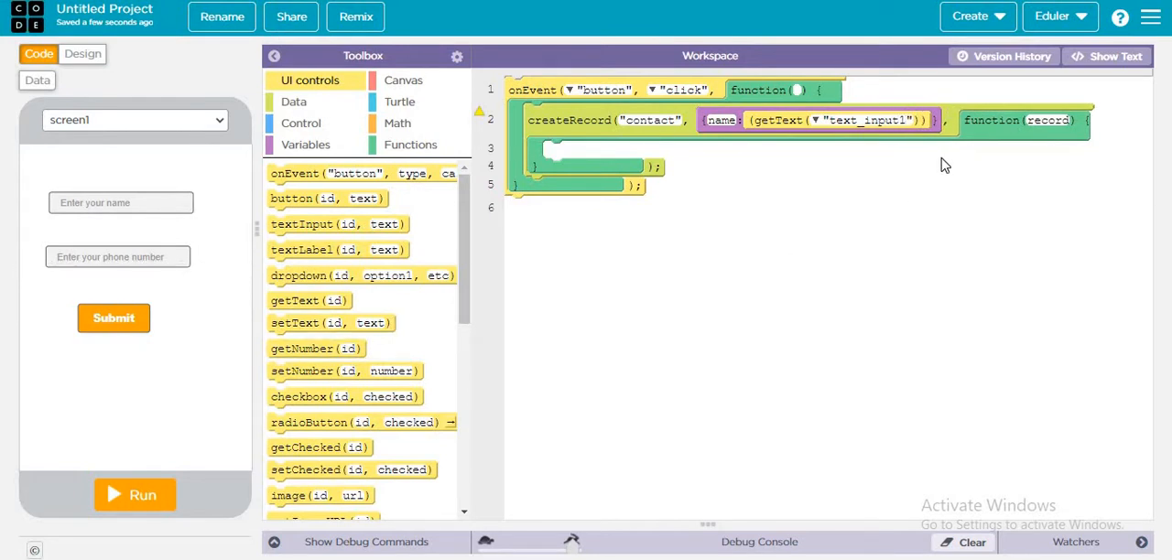
pyautogui.click(1106, 57)
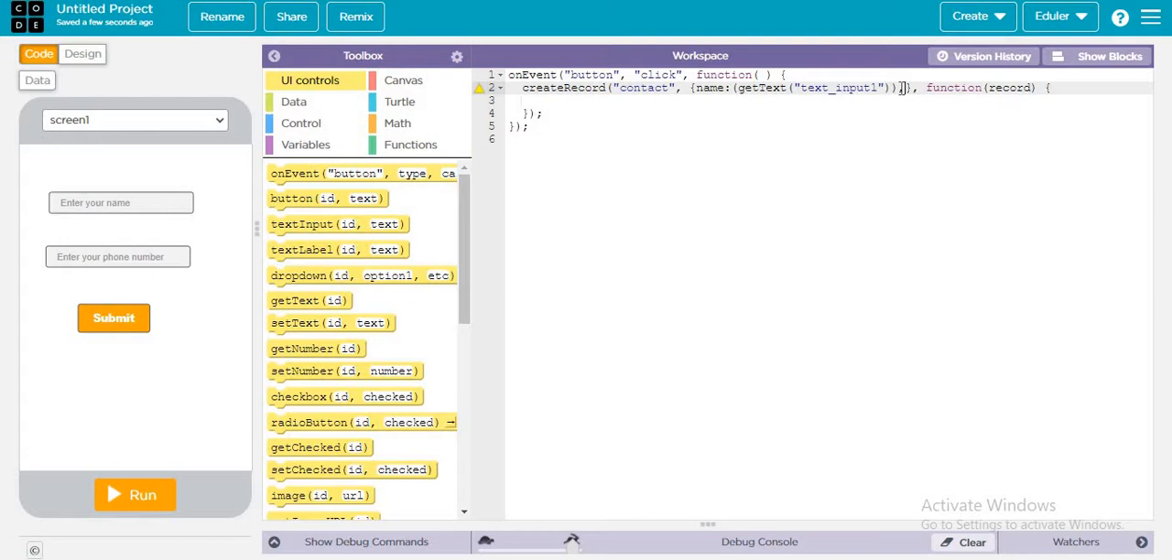
# Step: Add phoneno: getText("text_input2") to the saved contact record
pyautogui.write('phone')
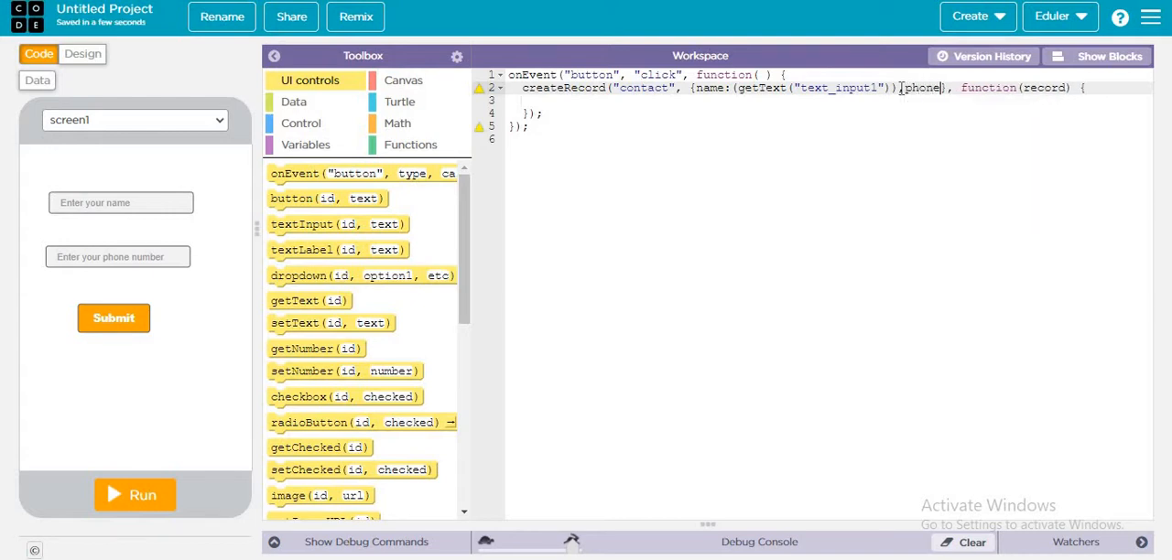
pyautogui.write('no:(getText("text_input2')
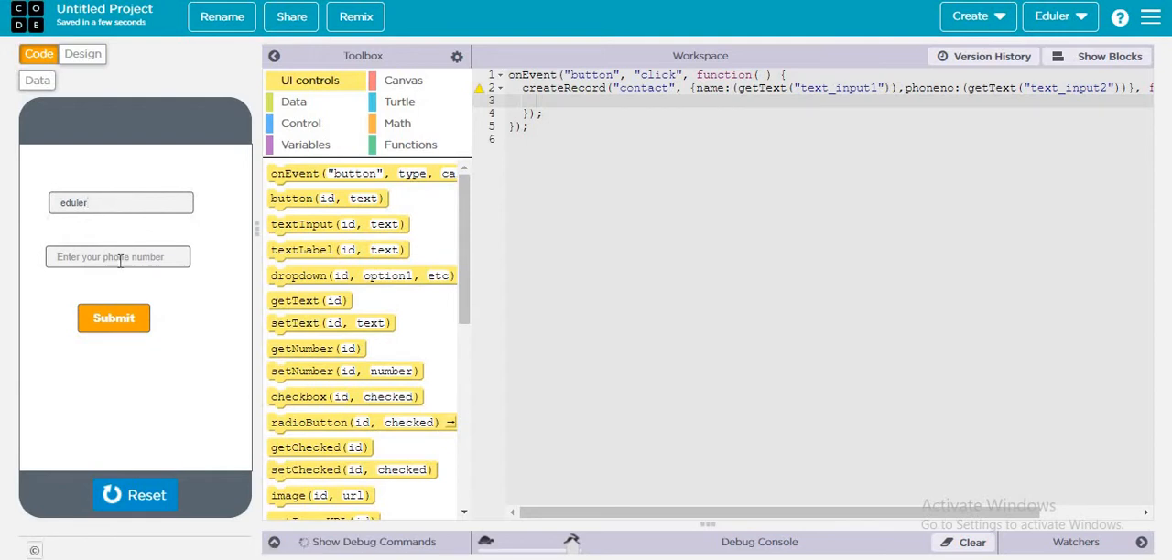
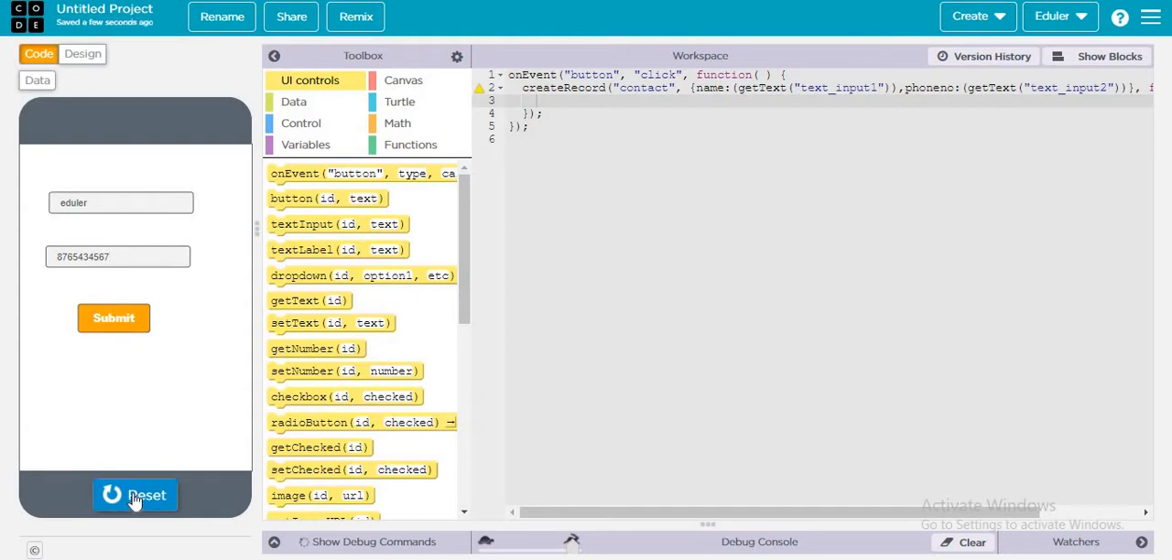
pyautogui.click(83, 55)
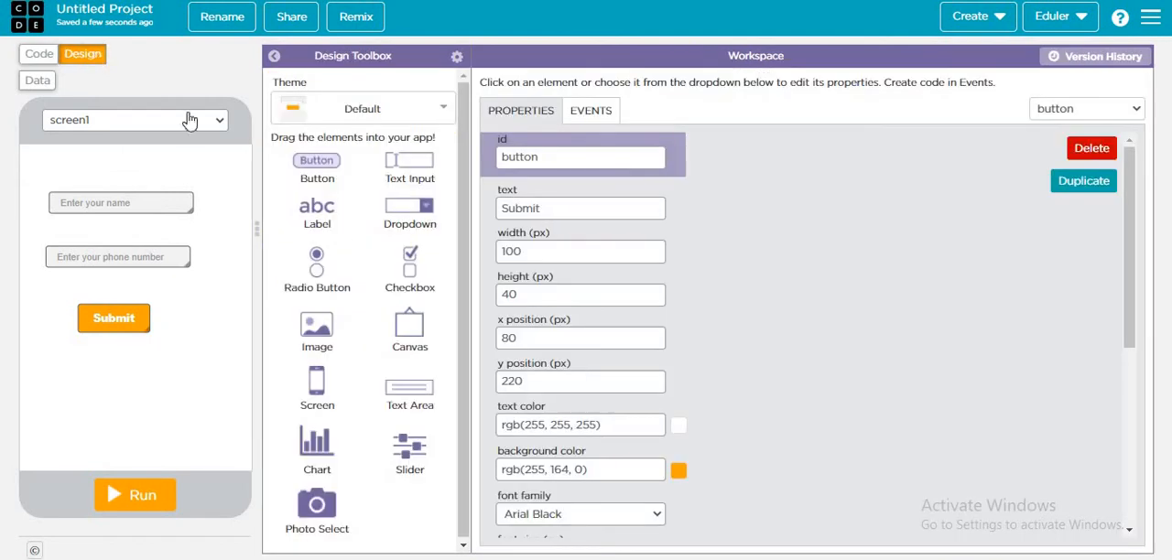
pyautogui.click(36, 81)
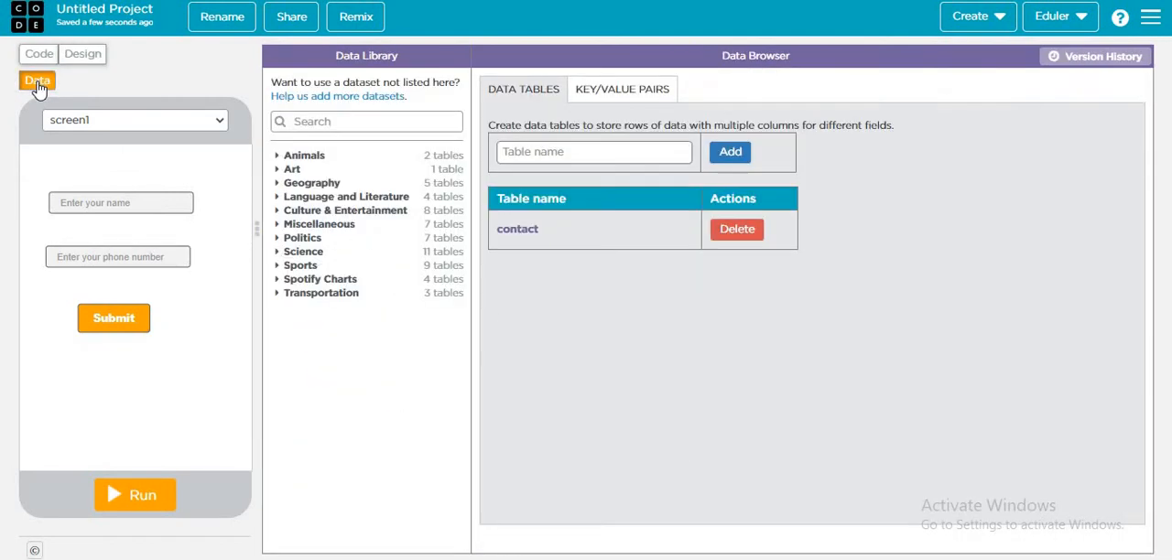
pyautogui.moveTo(516, 229)
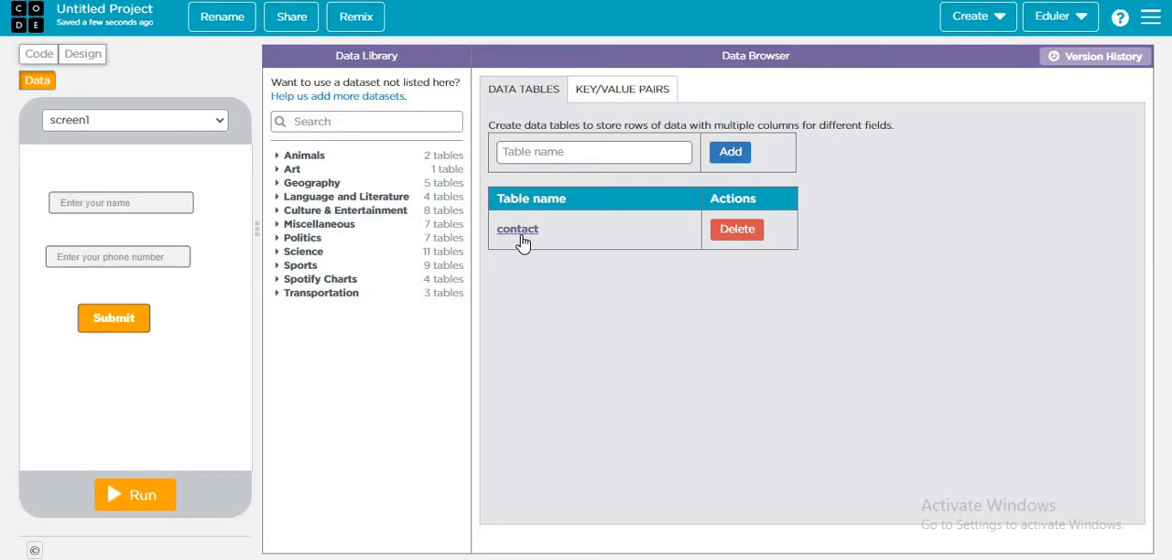
pyautogui.click(516, 229)
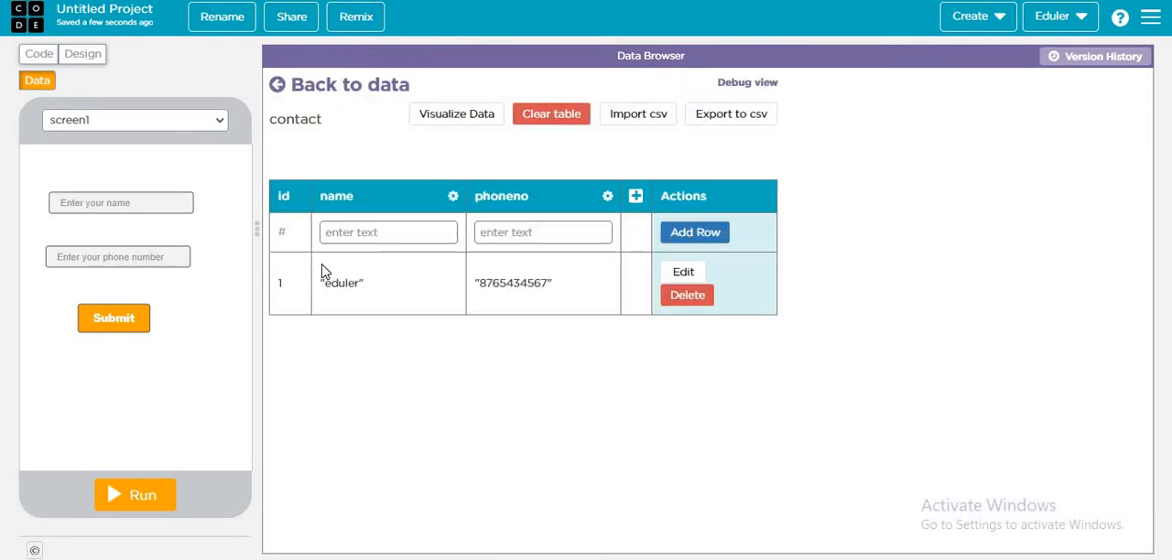
pyautogui.moveTo(571, 291)
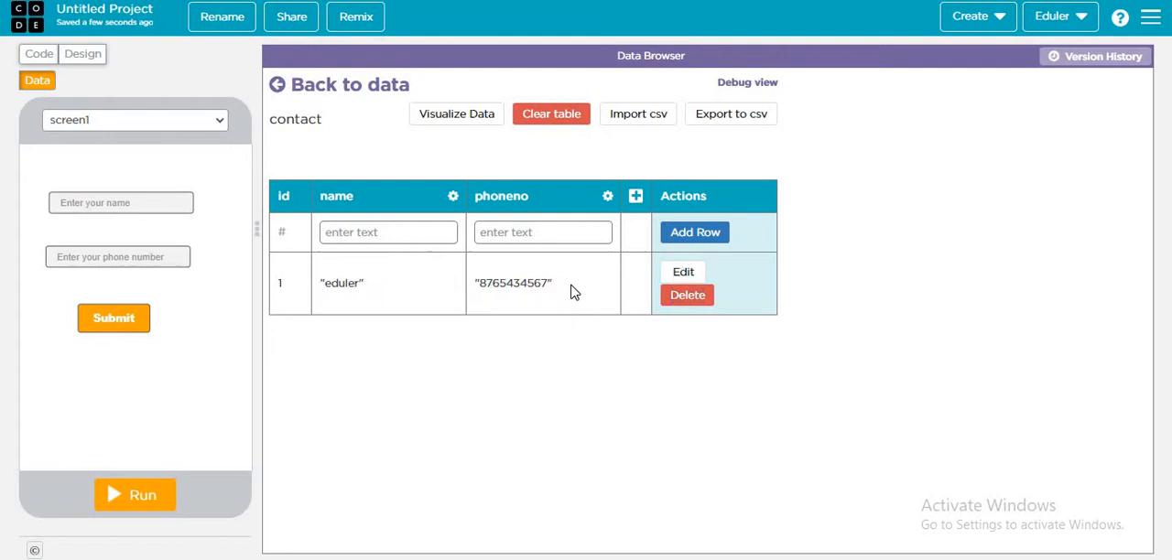
pyautogui.moveTo(484, 272)
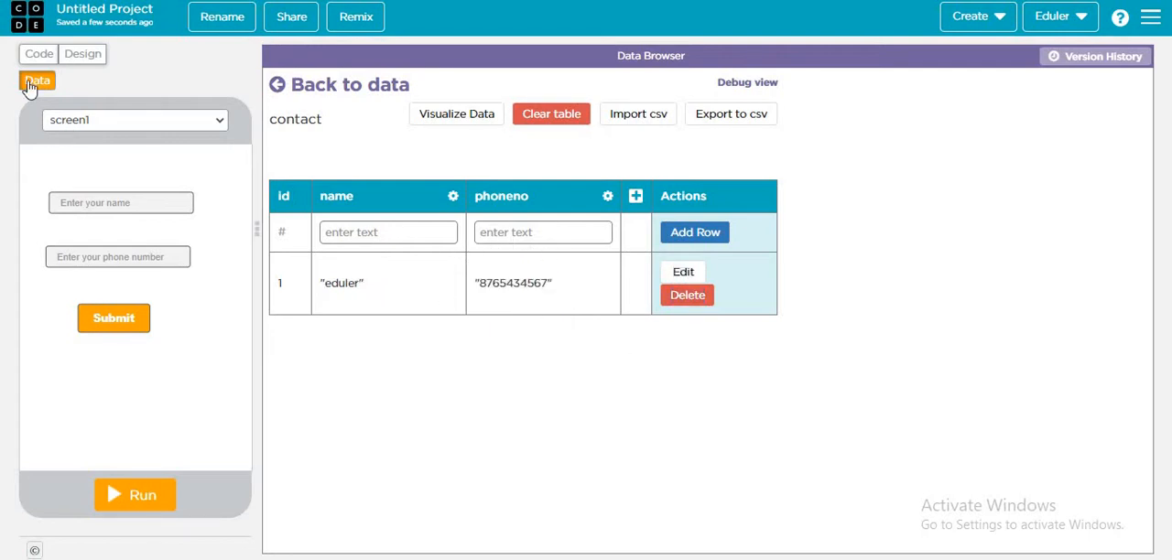
# Step: Add a playSound call after createRecord in the click handler
pyautogui.click(38, 53)
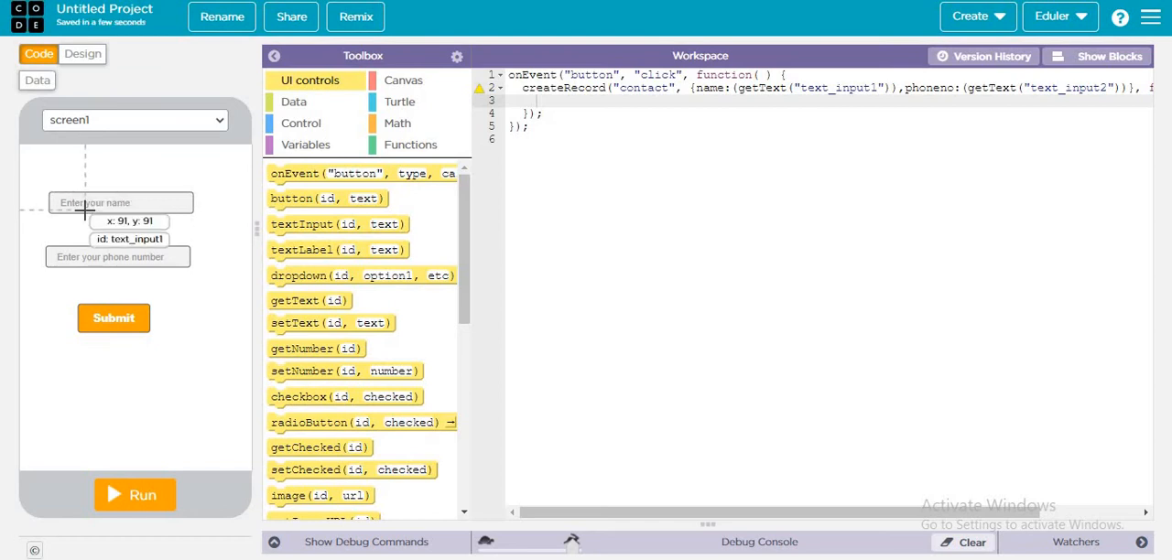
pyautogui.moveTo(362, 274)
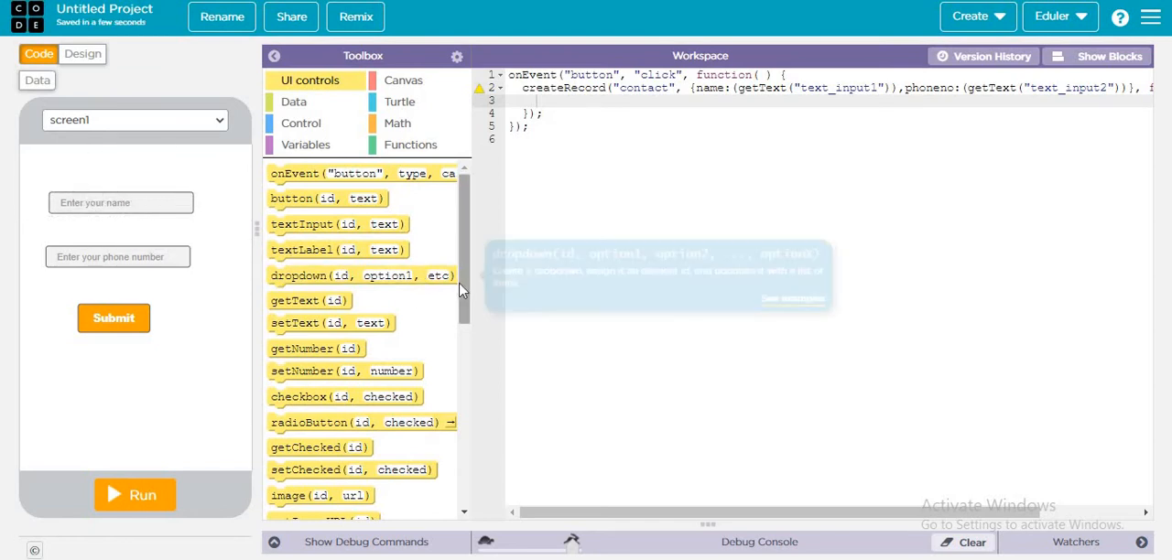
pyautogui.scroll(-3)
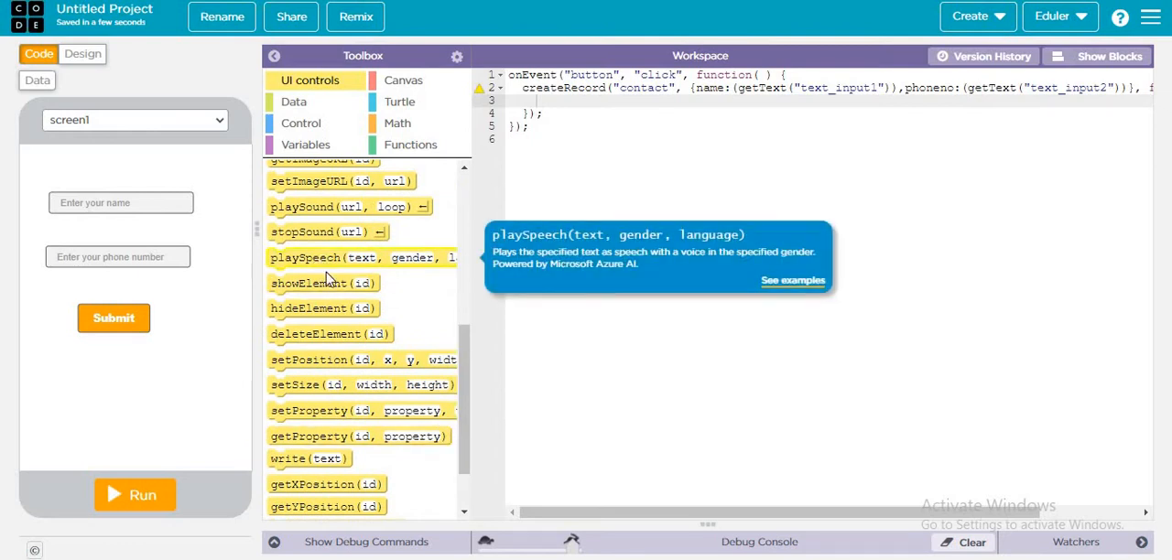
pyautogui.moveTo(322, 207)
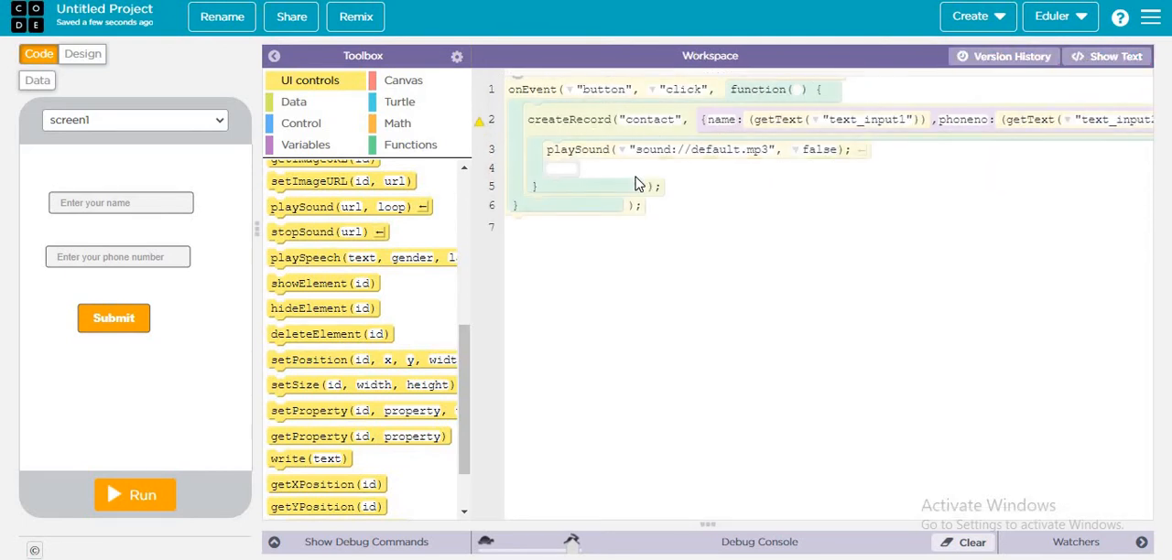
pyautogui.click(699, 150)
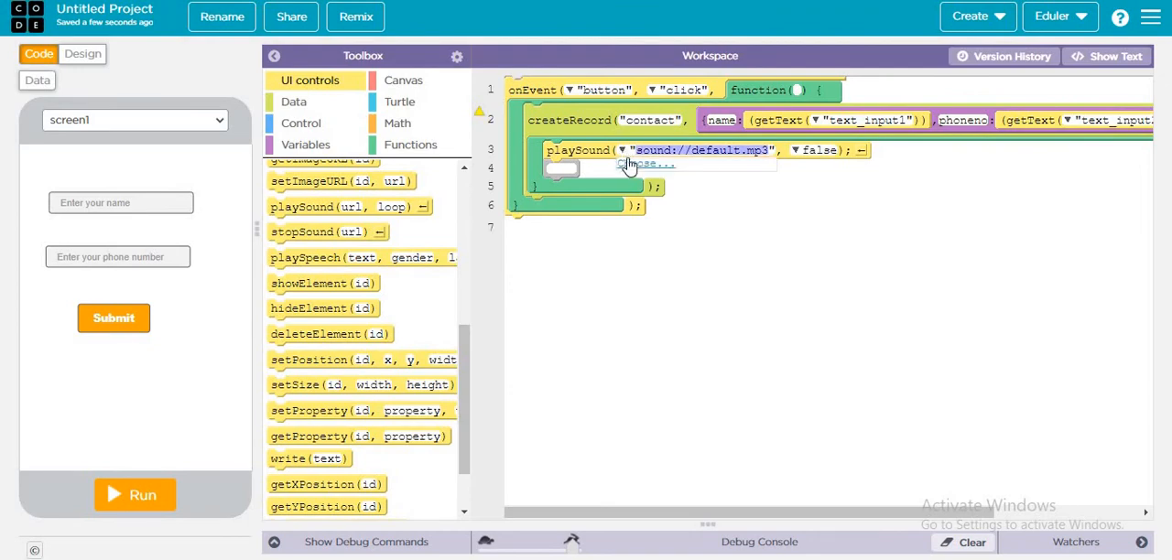
pyautogui.click(649, 163)
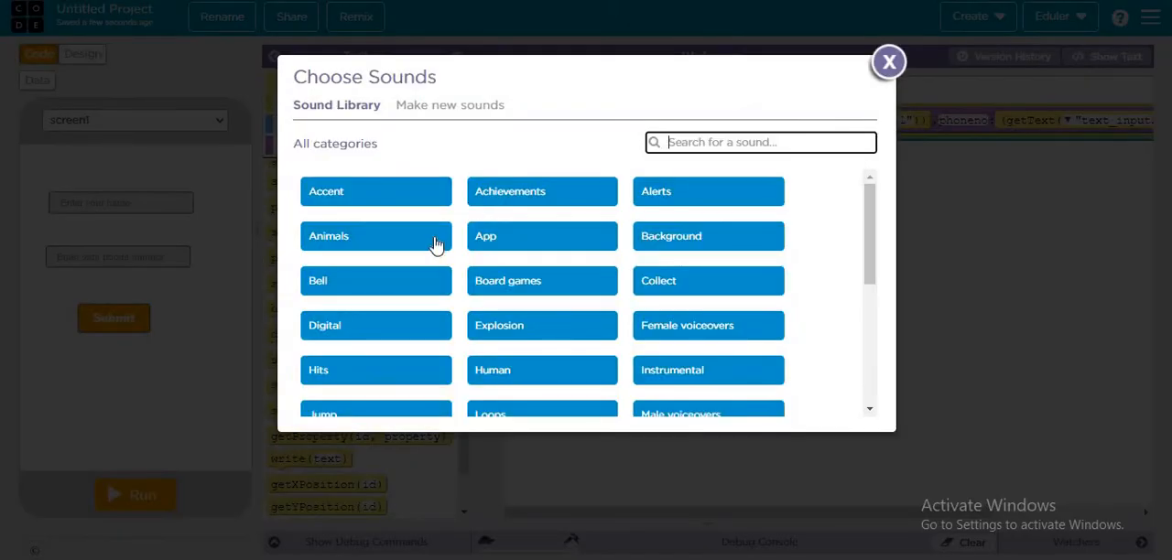
pyautogui.moveTo(566, 240)
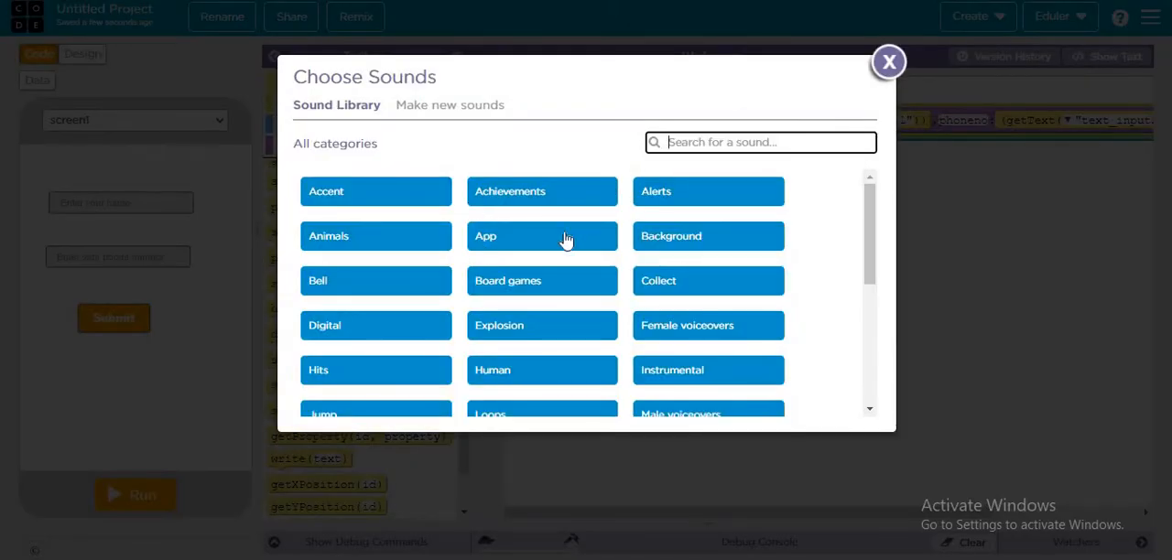
pyautogui.click(542, 237)
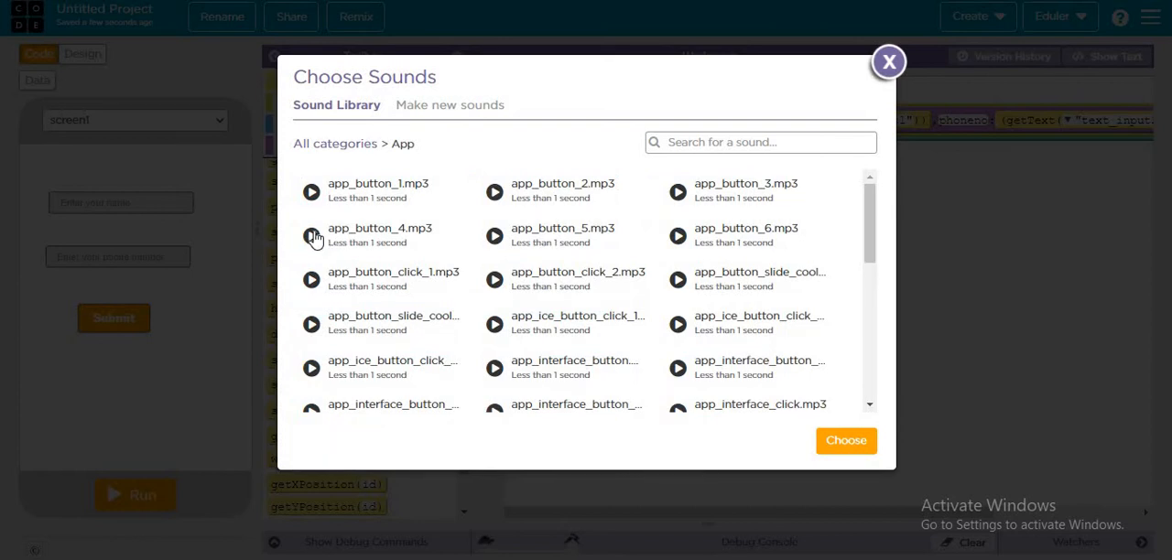
pyautogui.click(312, 190)
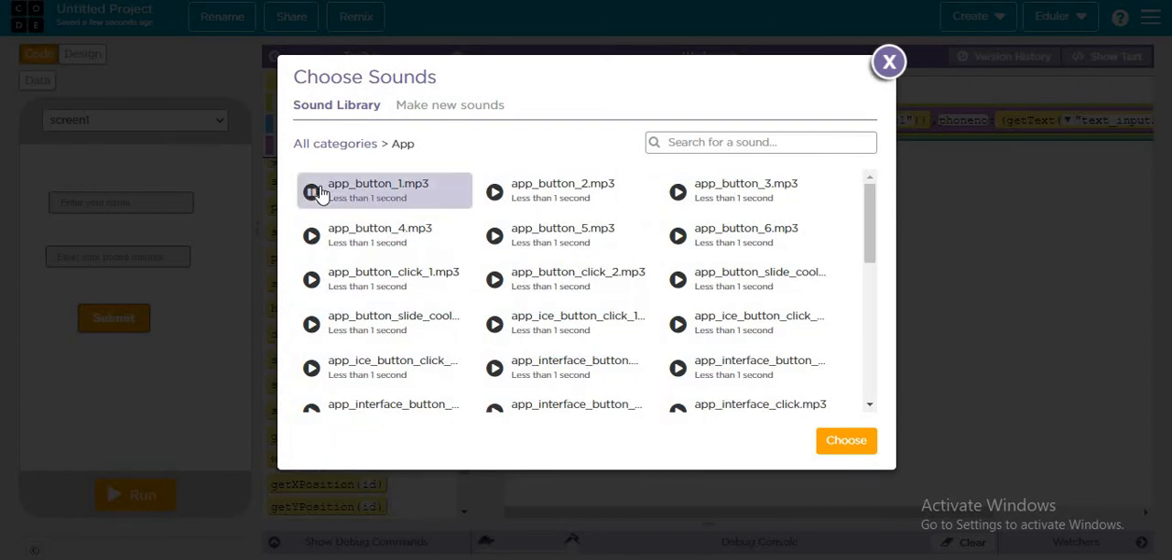
pyautogui.click(568, 191)
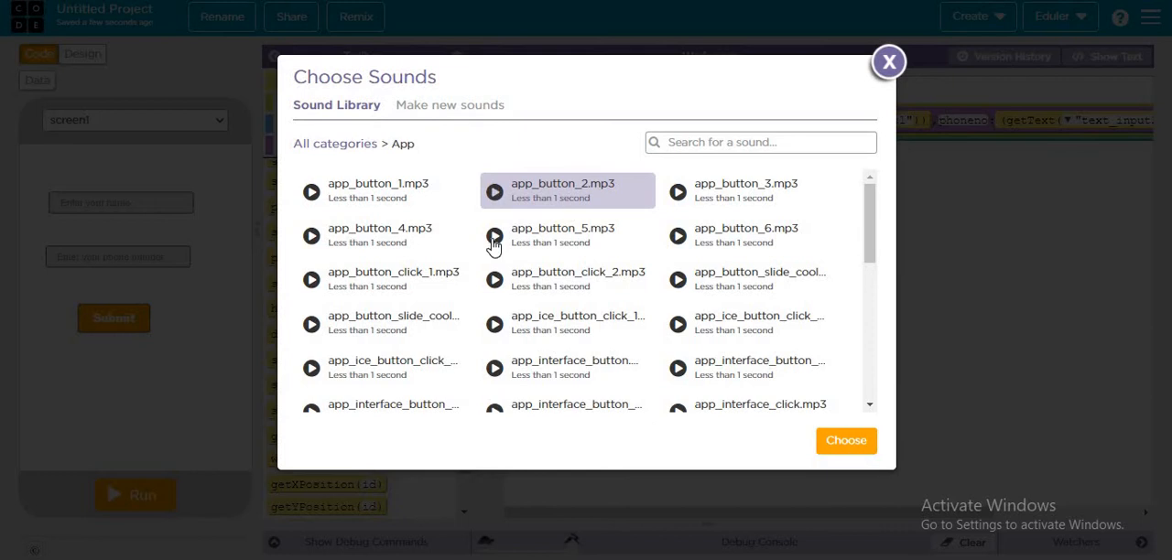
pyautogui.click(758, 278)
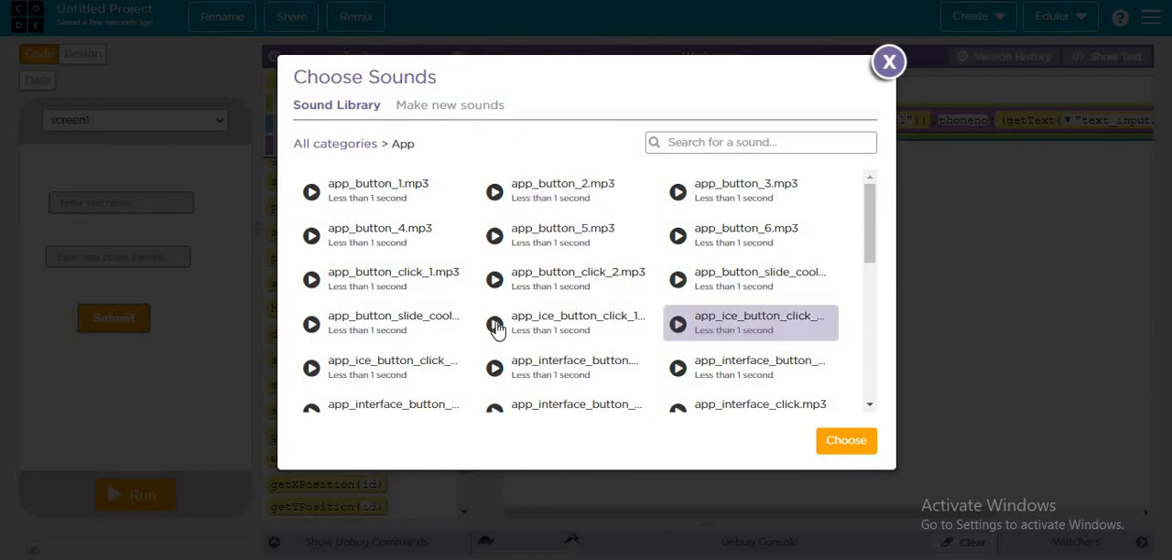
pyautogui.click(567, 322)
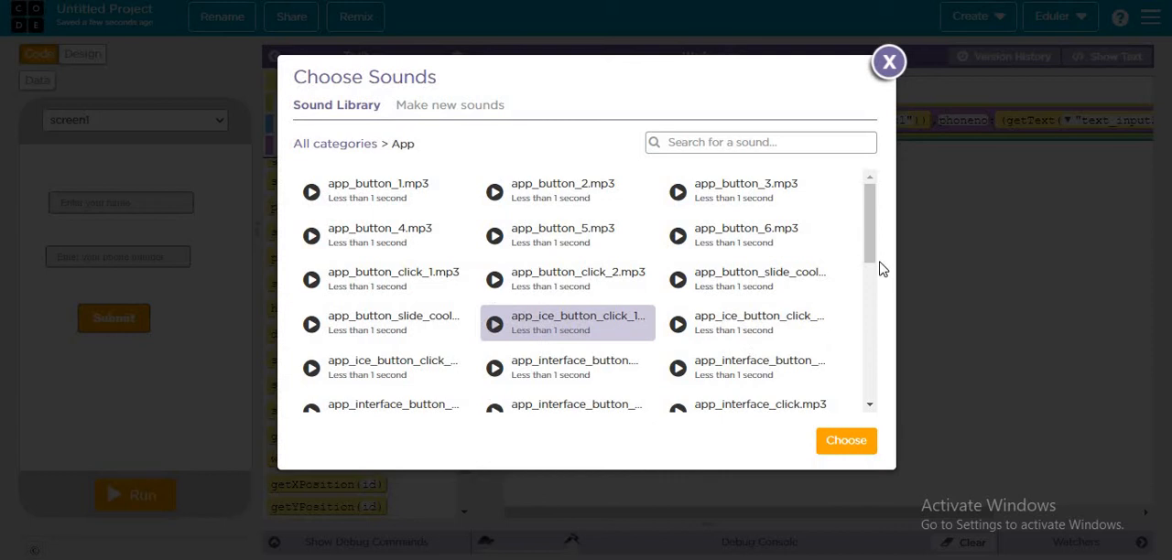
pyautogui.scroll(-3)
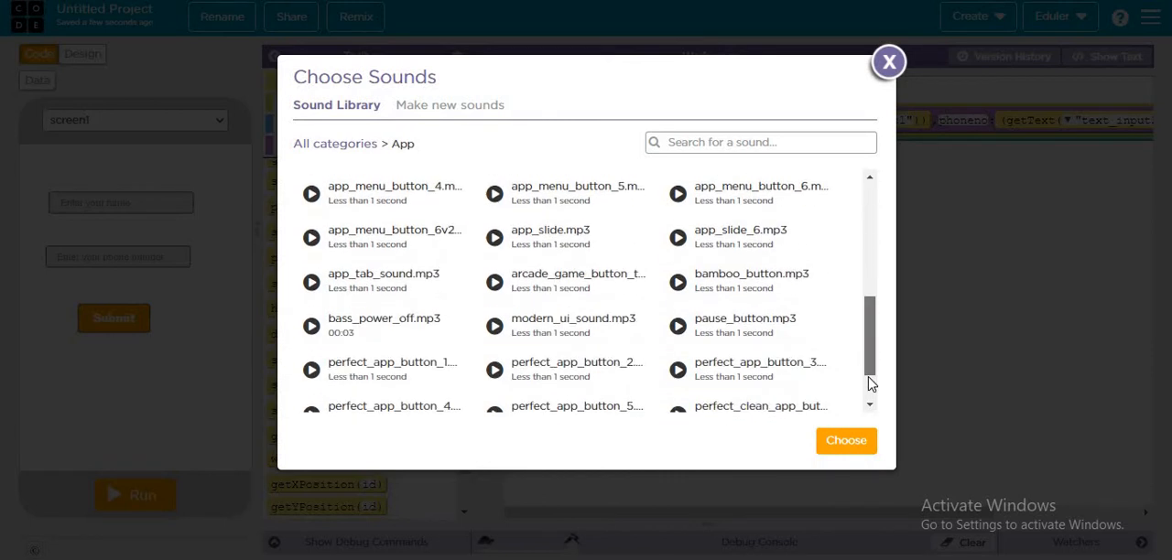
pyautogui.scroll(-3)
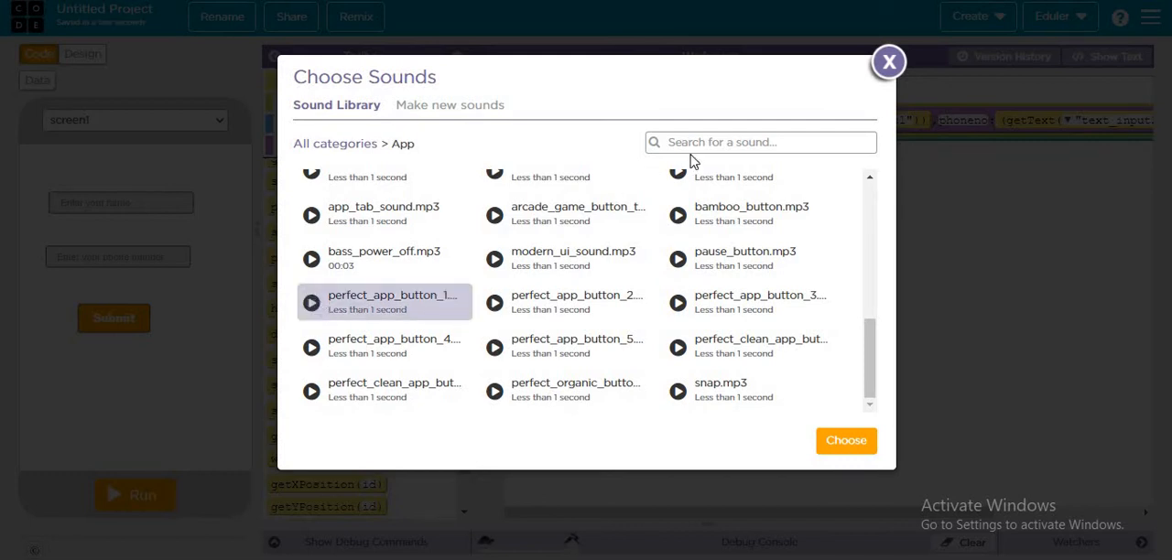
pyautogui.click(335, 143)
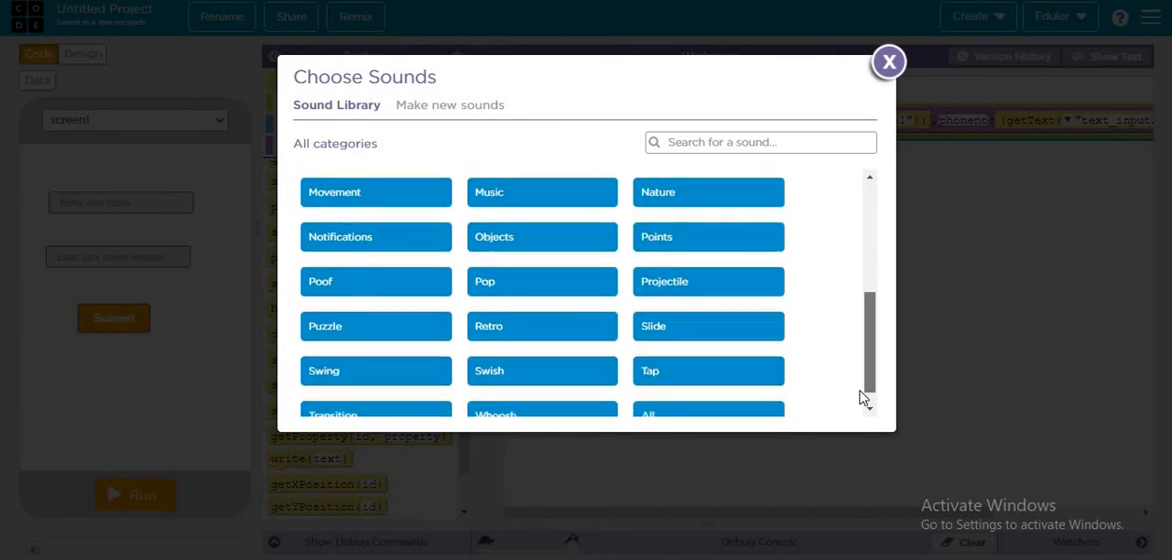
pyautogui.scroll(-3)
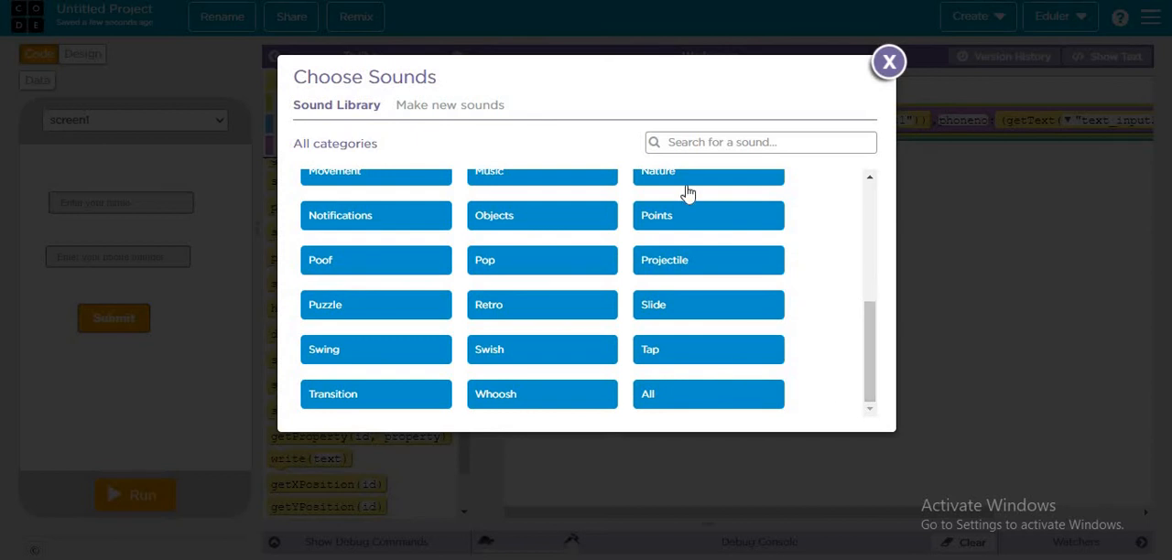
pyautogui.click(760, 143)
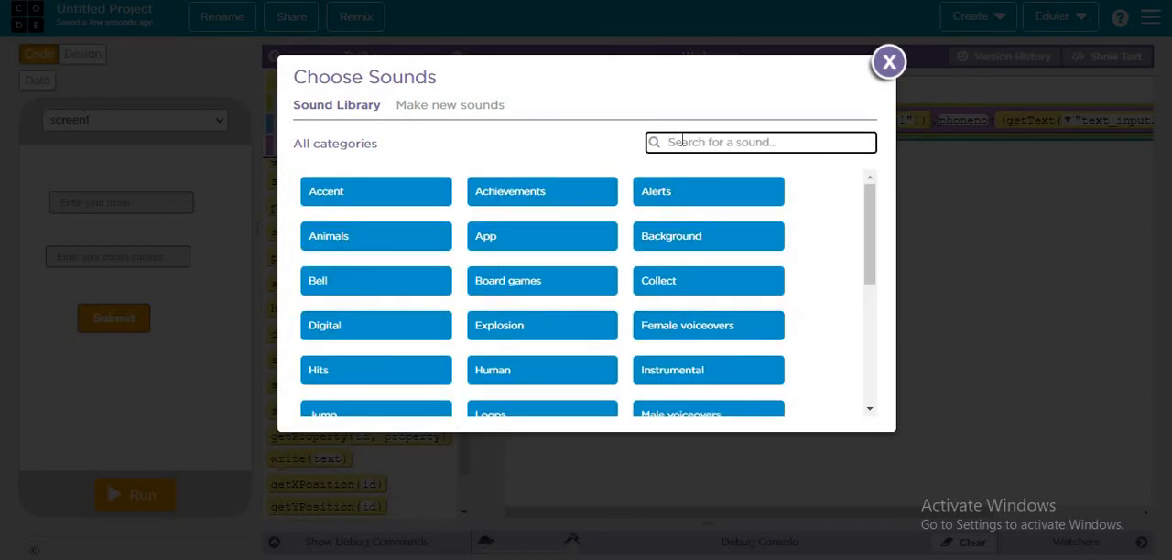
pyautogui.write('sub')
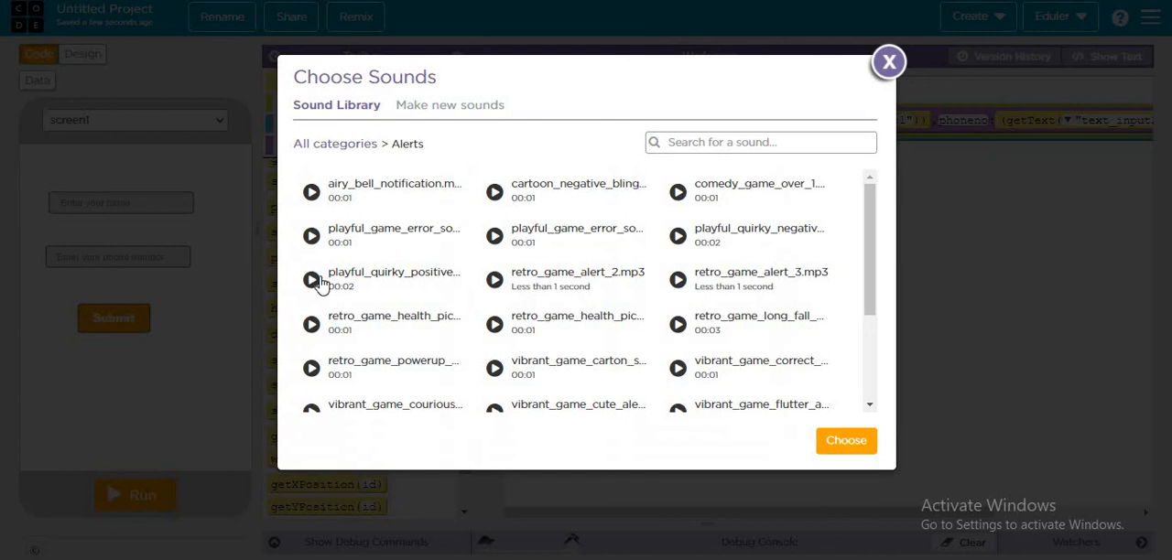
pyautogui.click(312, 279)
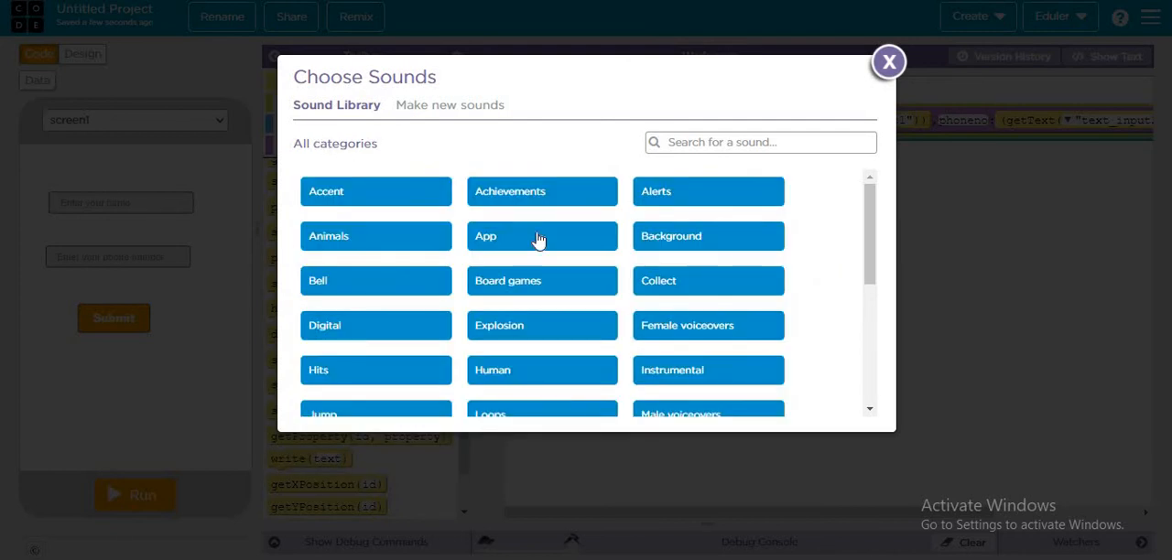
pyautogui.moveTo(346, 377)
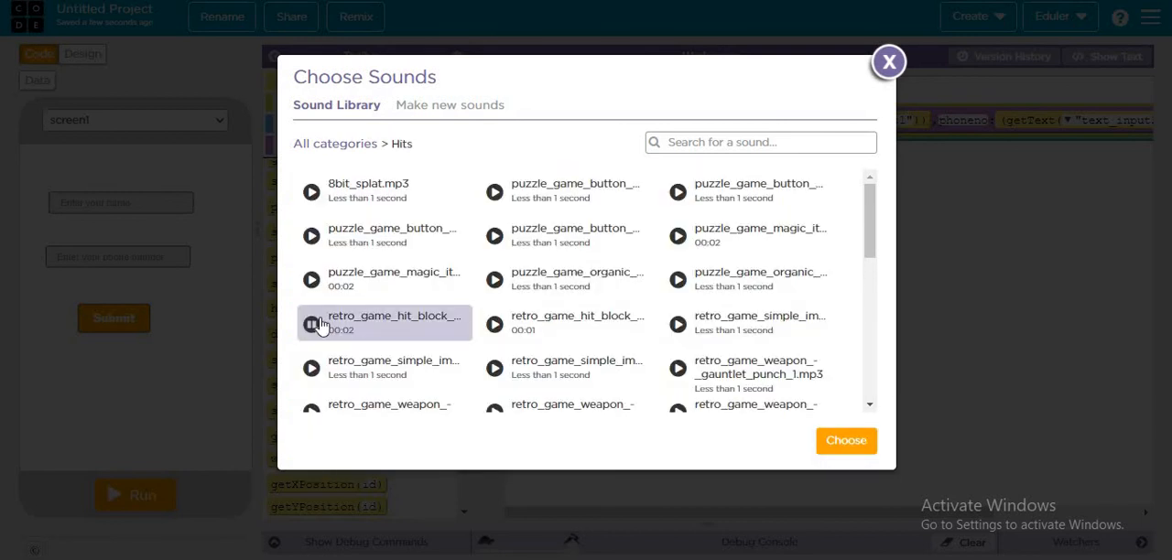
pyautogui.click(494, 323)
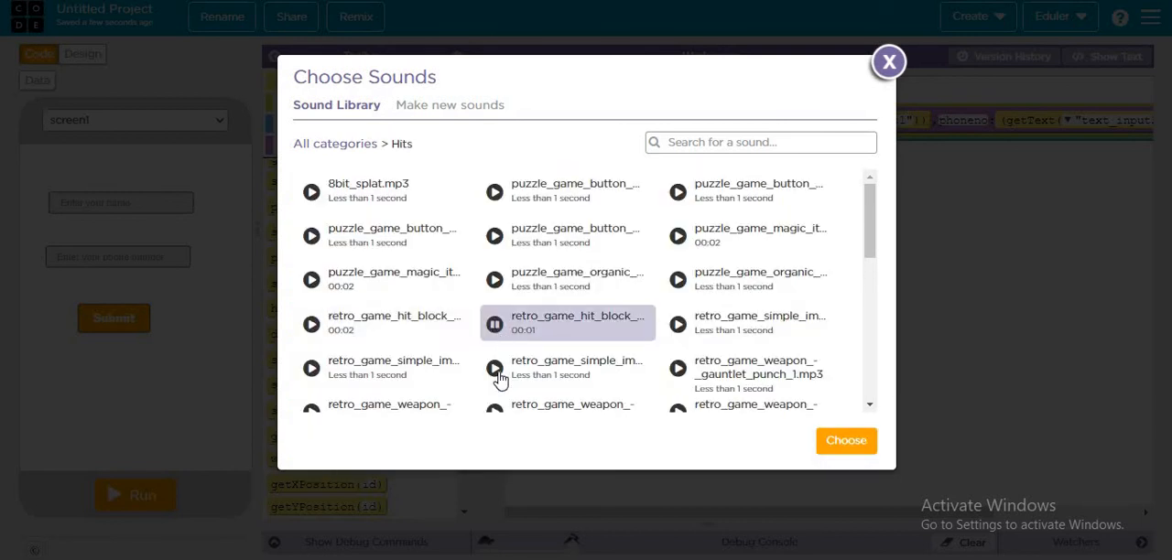
pyautogui.click(333, 142)
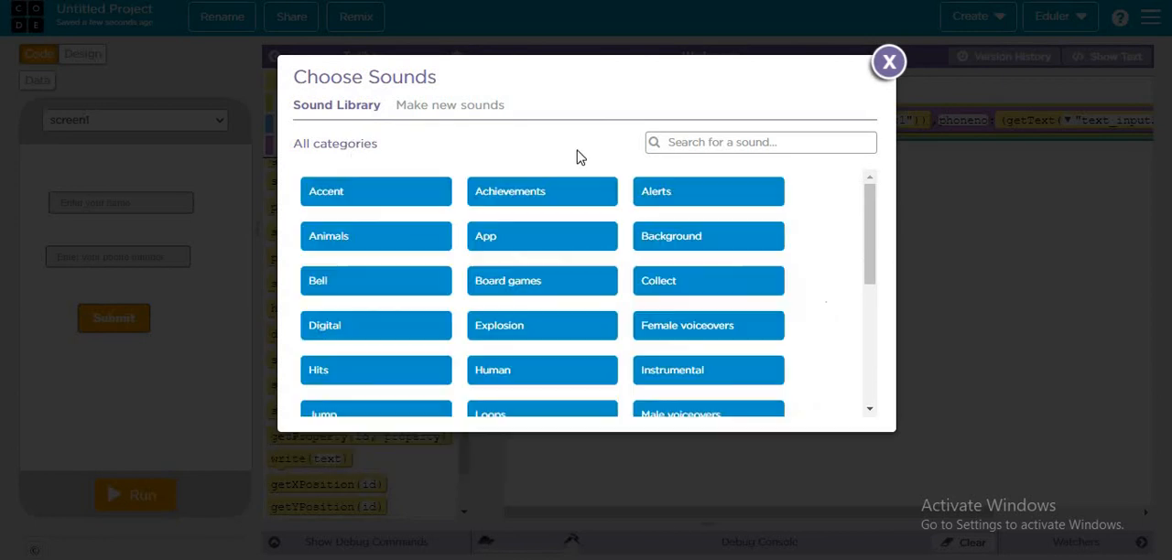
# Step: Search 'correct' and choose vibrant_game_correct_answer_hit.mp3 as the sound
pyautogui.click(760, 143)
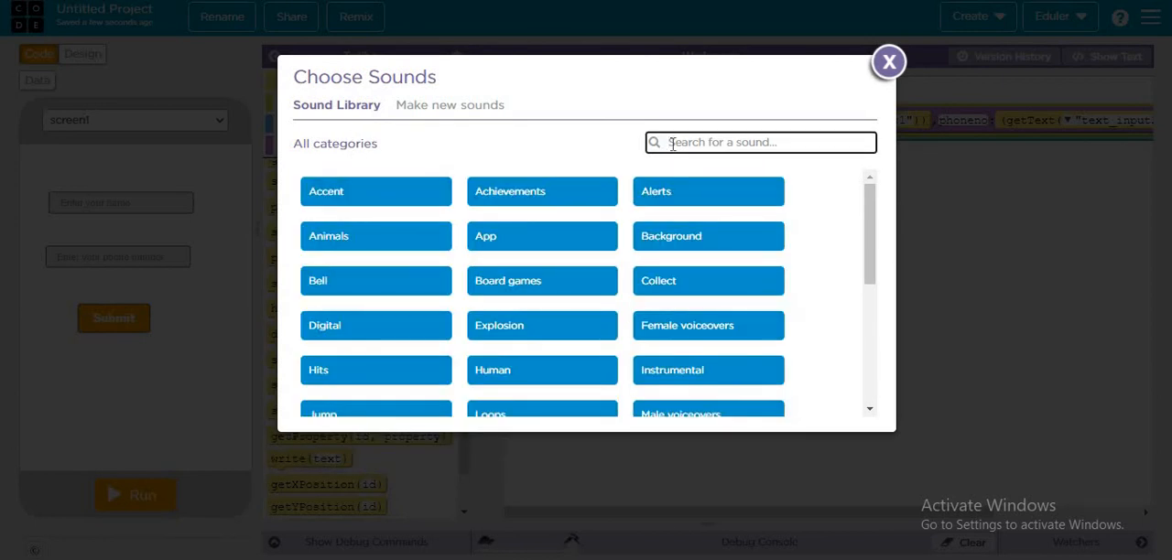
pyautogui.write('correct')
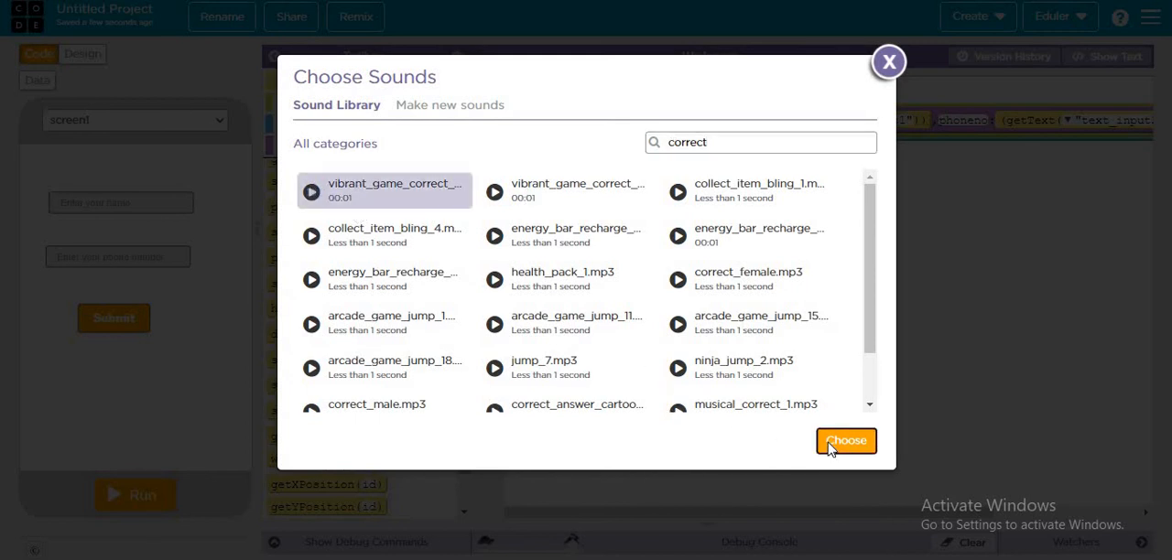
pyautogui.click(846, 439)
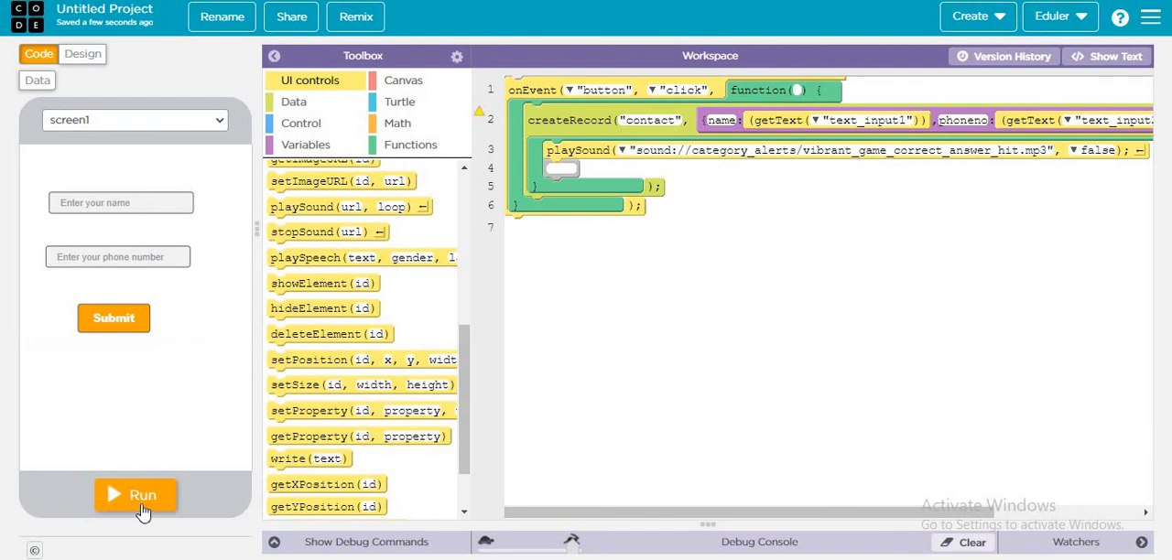
pyautogui.click(136, 495)
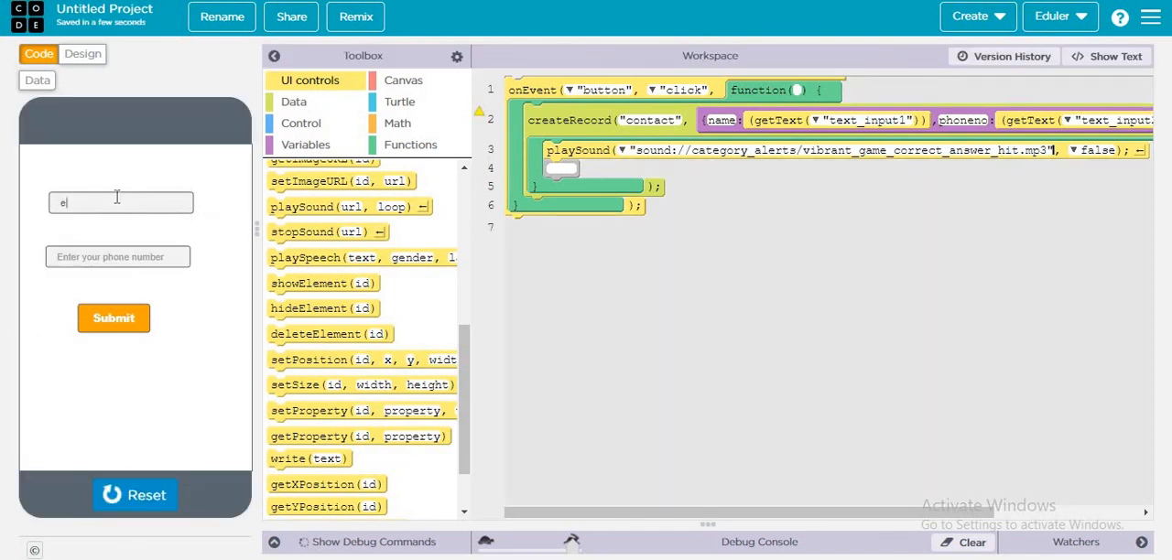
pyautogui.write('duler')
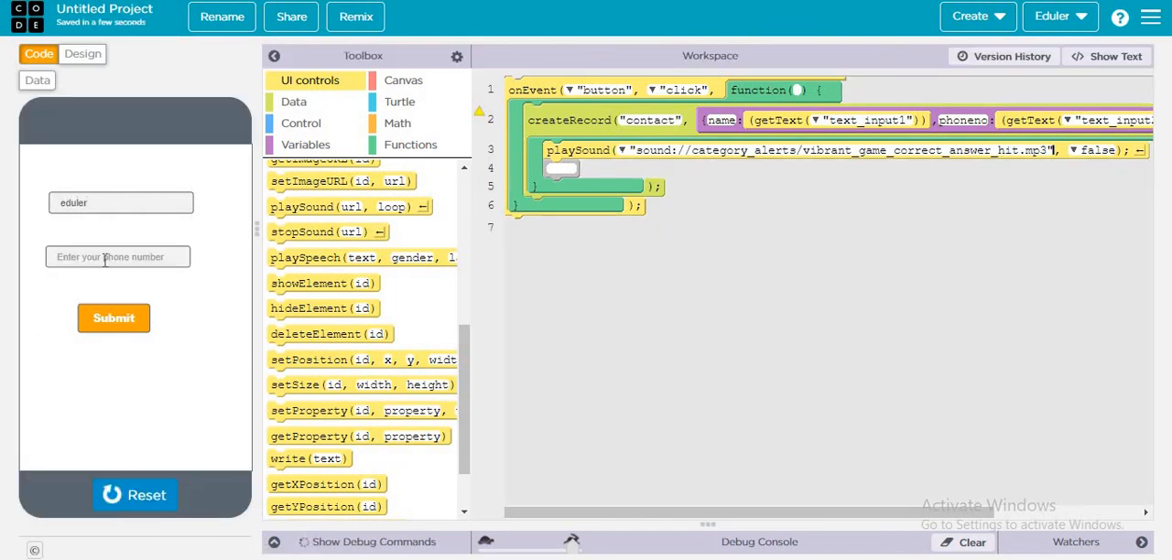
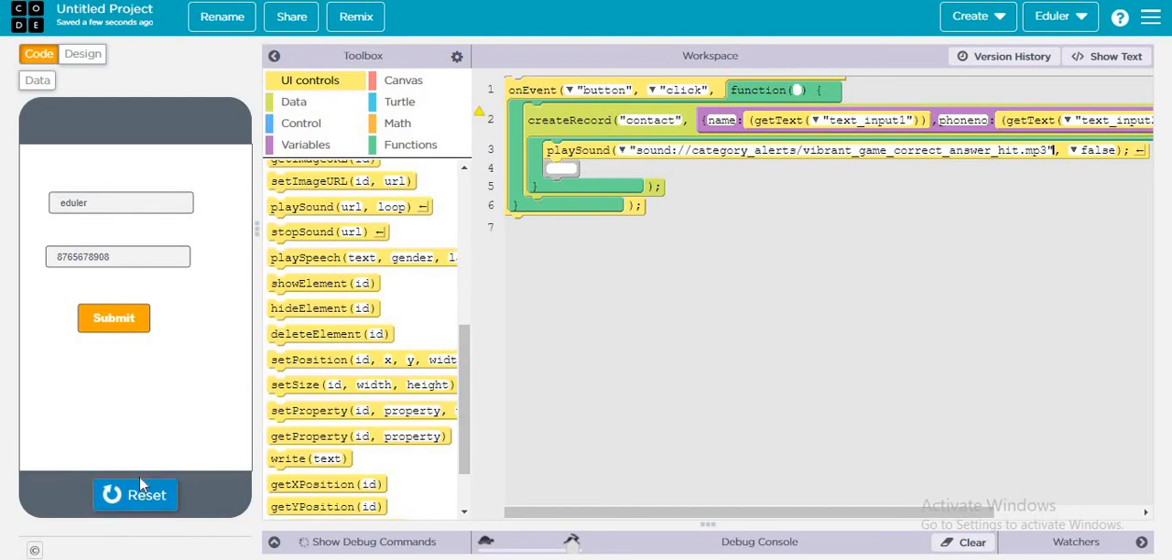
pyautogui.click(135, 495)
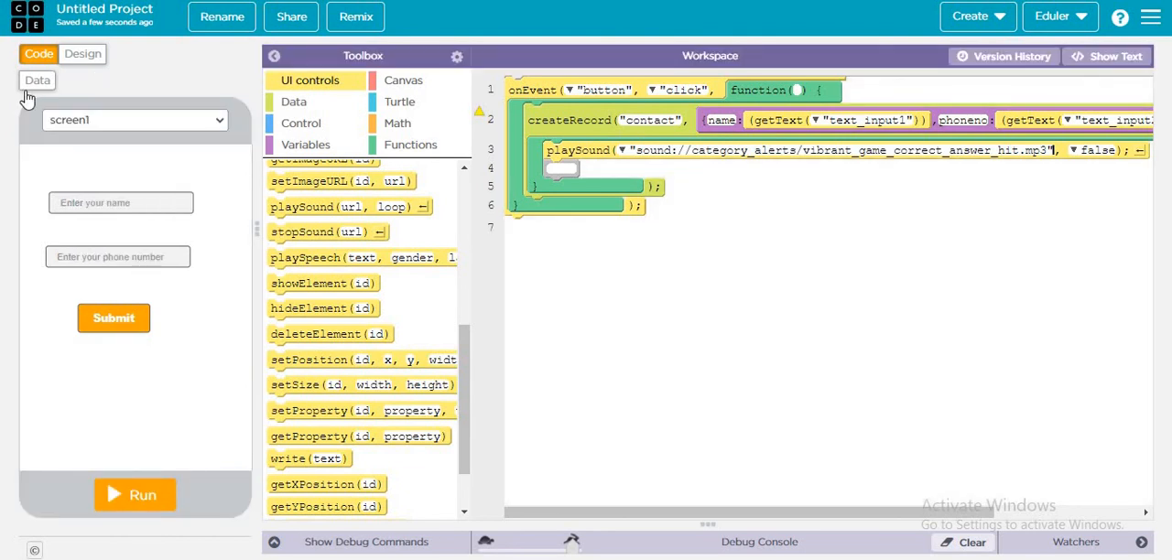
pyautogui.click(37, 80)
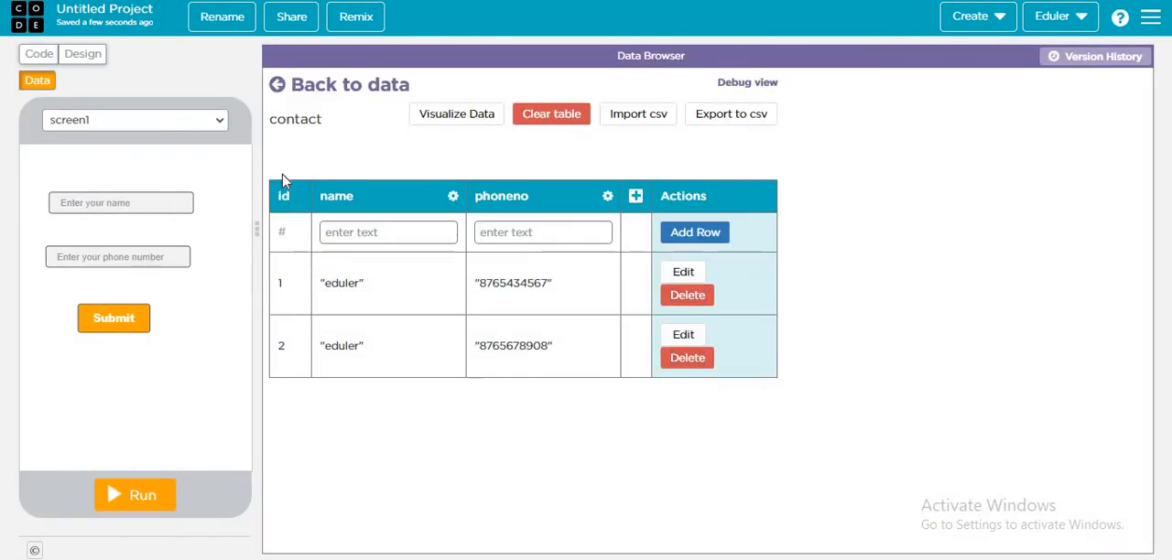